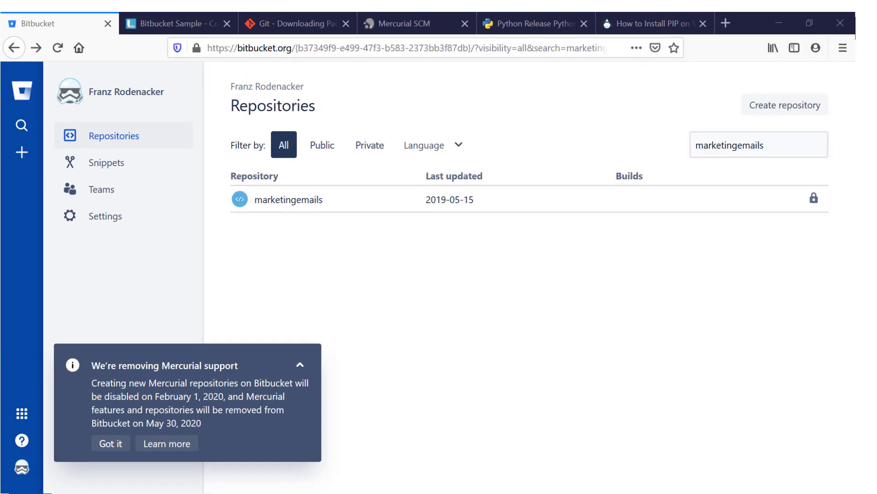
mouse_move(176, 319)
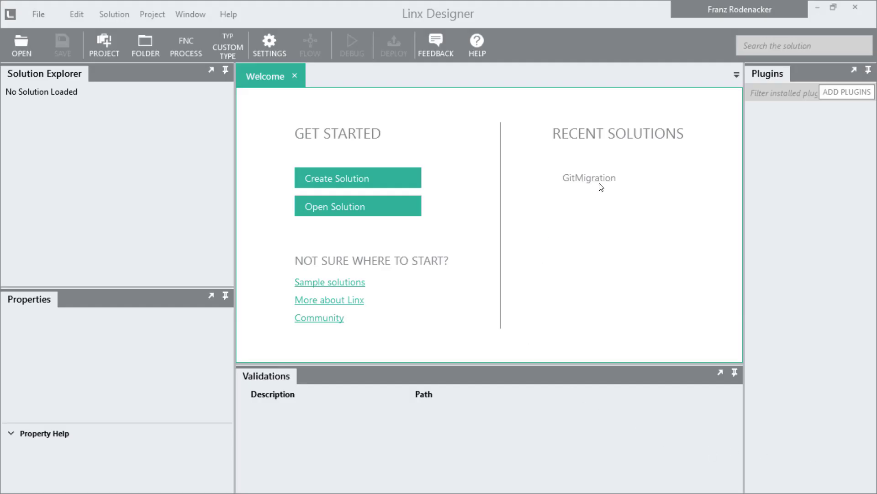
mouse_move(589, 179)
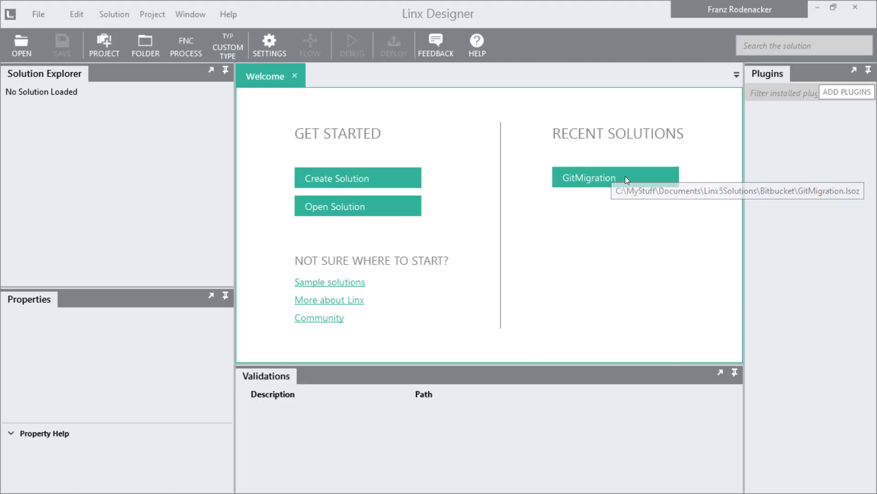
- Load the recent GitMigration solution and bring up its MigrateAllRepos process
click(615, 177)
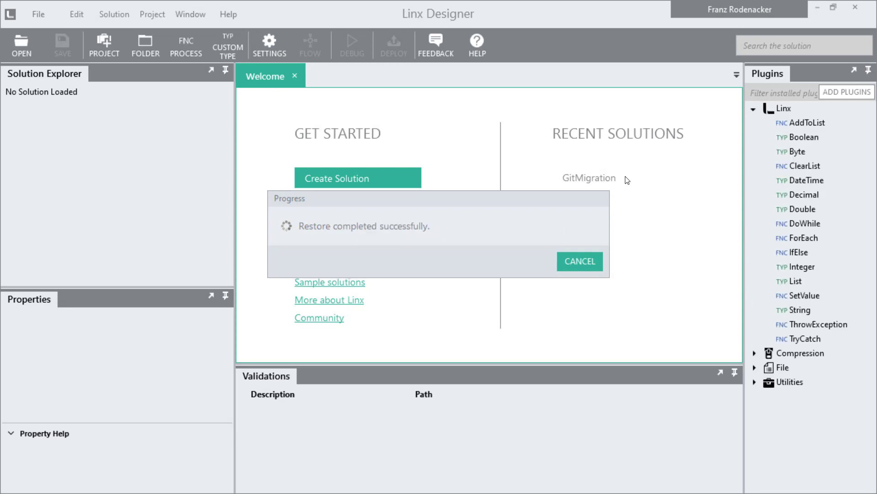
click(588, 178)
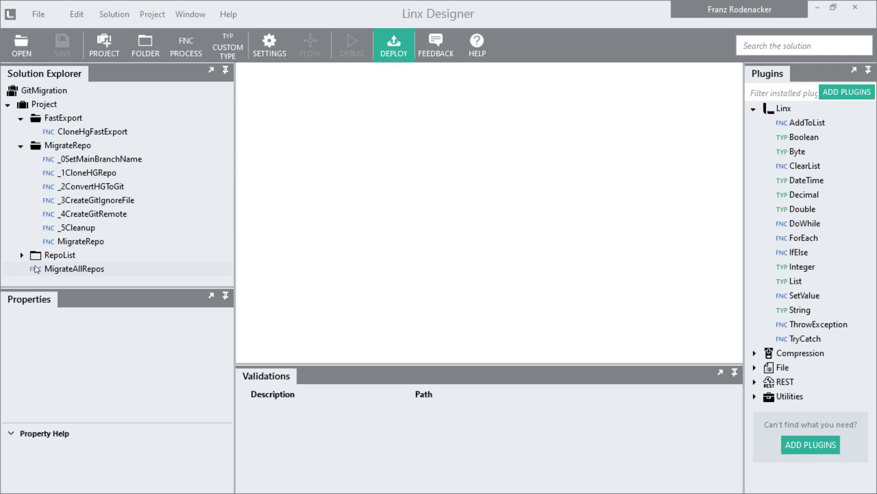
double_click(74, 269)
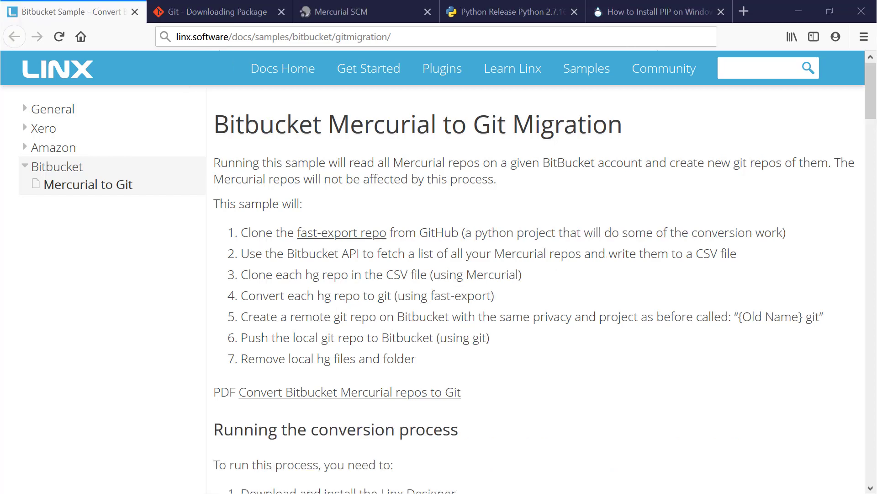
mouse_move(861, 107)
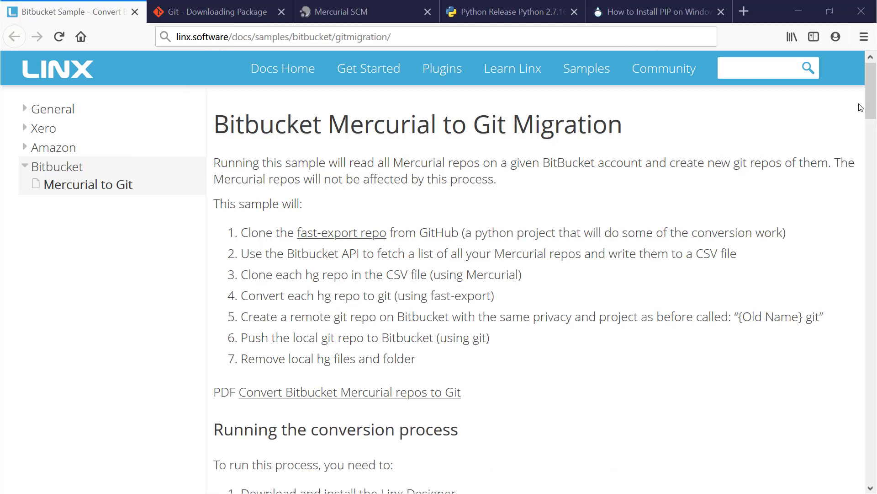
- Review the sample's dependencies, visiting the Mercurial downloads and PIP install guide tabs
scroll(down, 3)
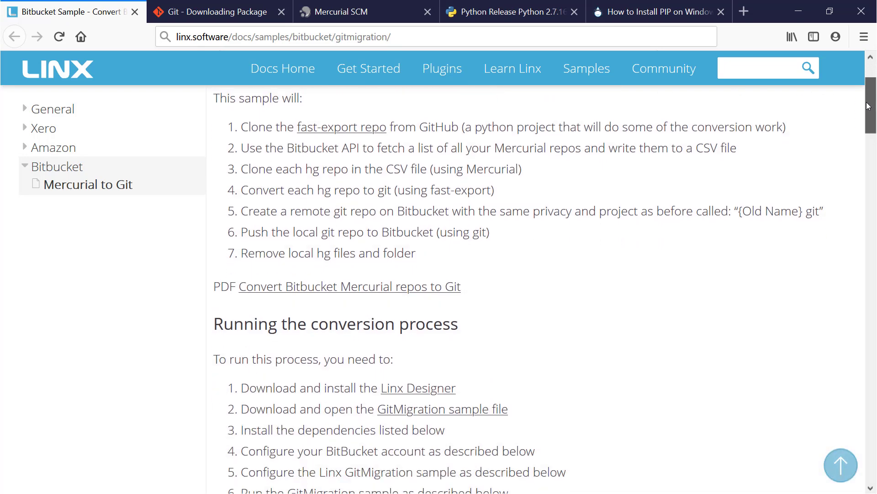
scroll(down, 3)
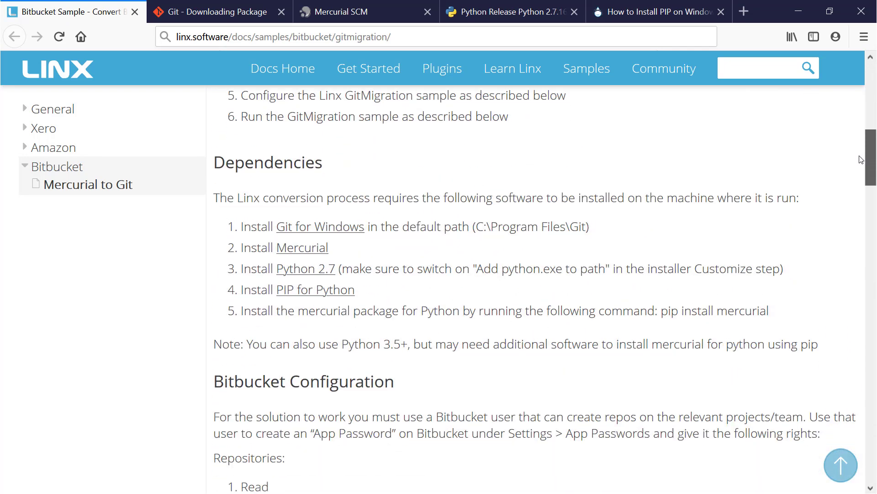
scroll(down, 3)
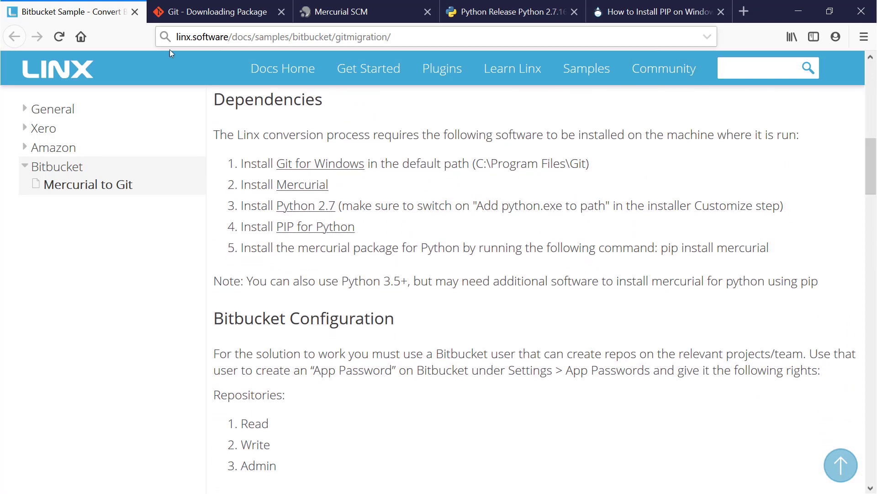
click(366, 11)
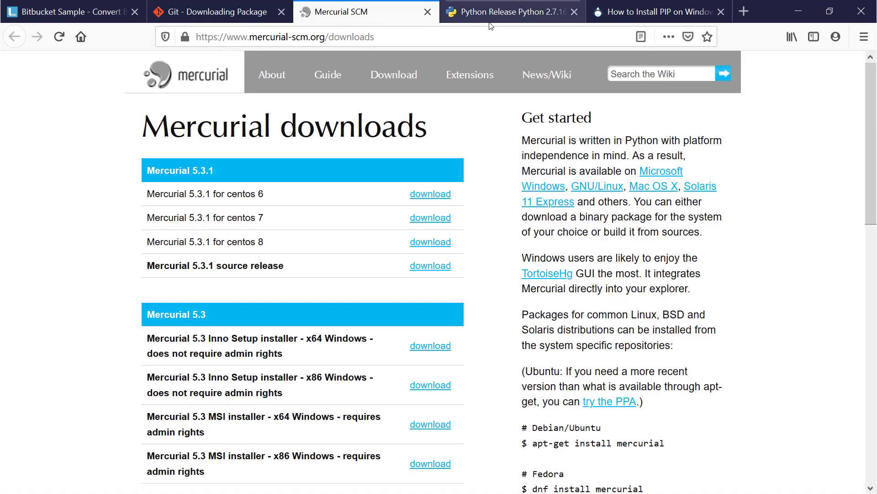
click(649, 11)
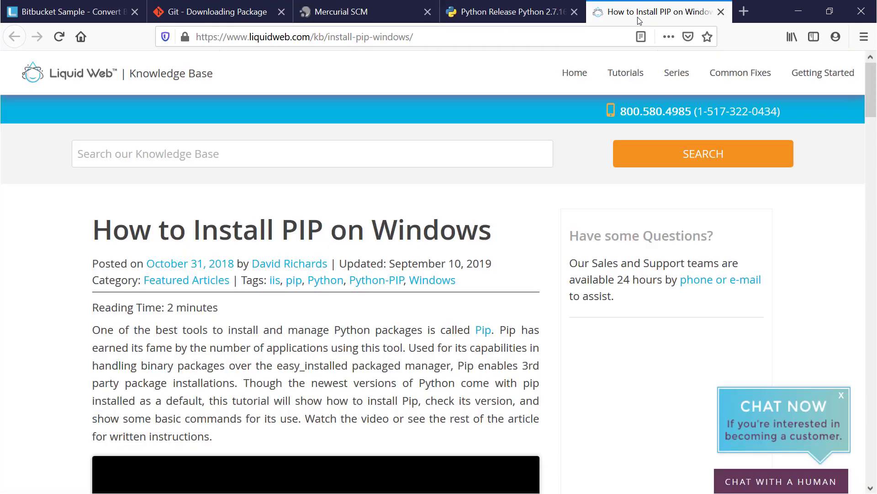
click(67, 11)
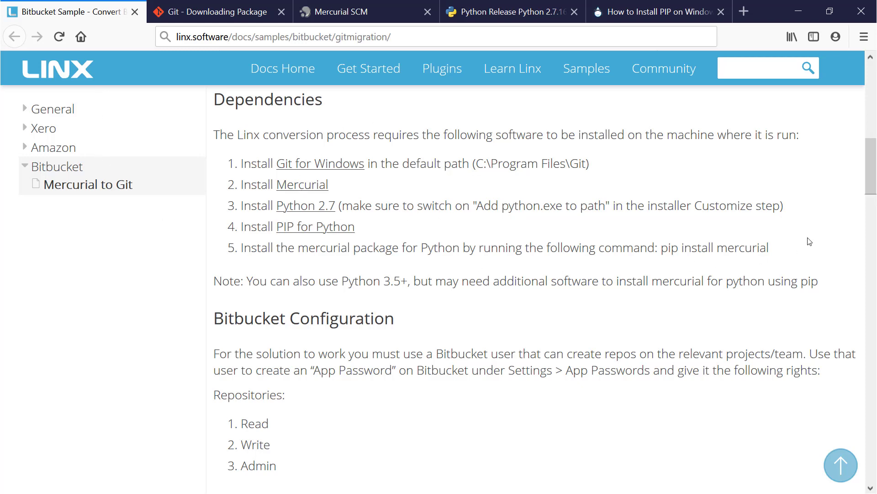
- Read the Bitbucket app password section and its enlarged screenshot, then scroll back up
scroll(down, 3)
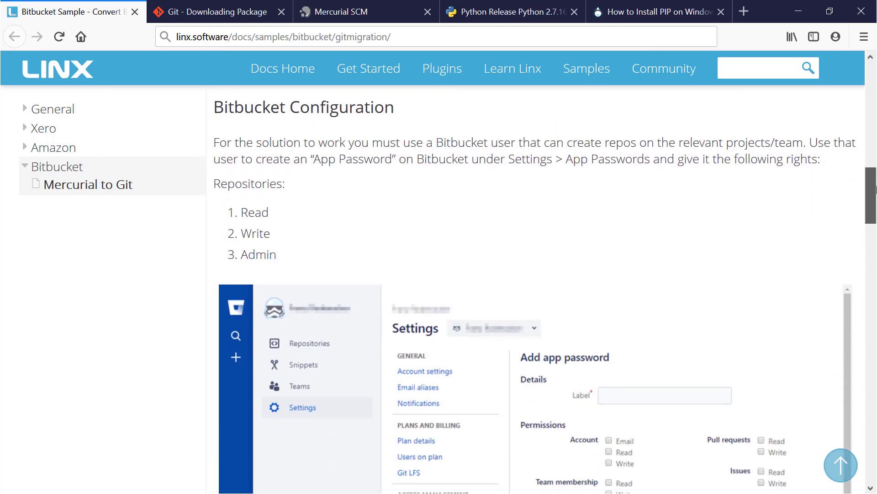
scroll(down, 3)
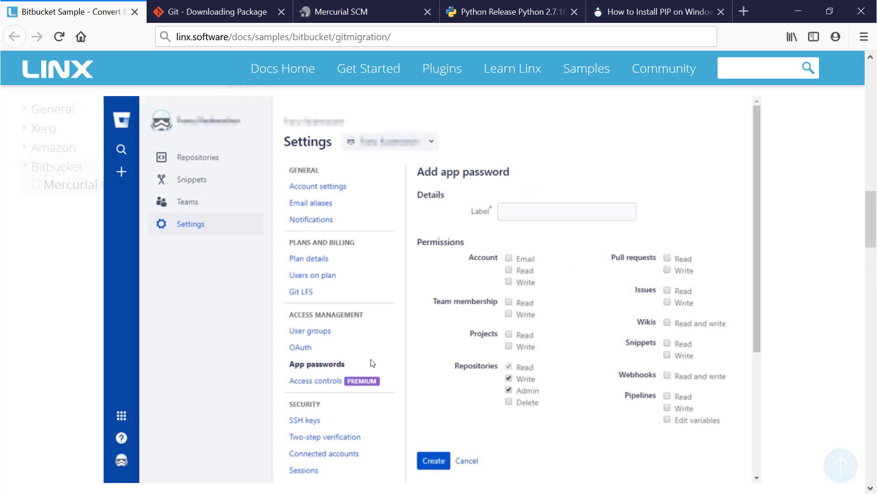
click(743, 11)
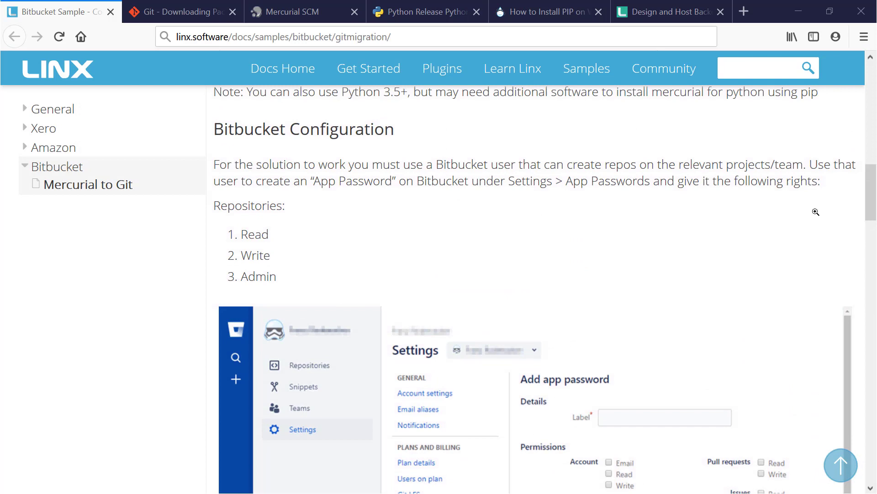
scroll(up, 3)
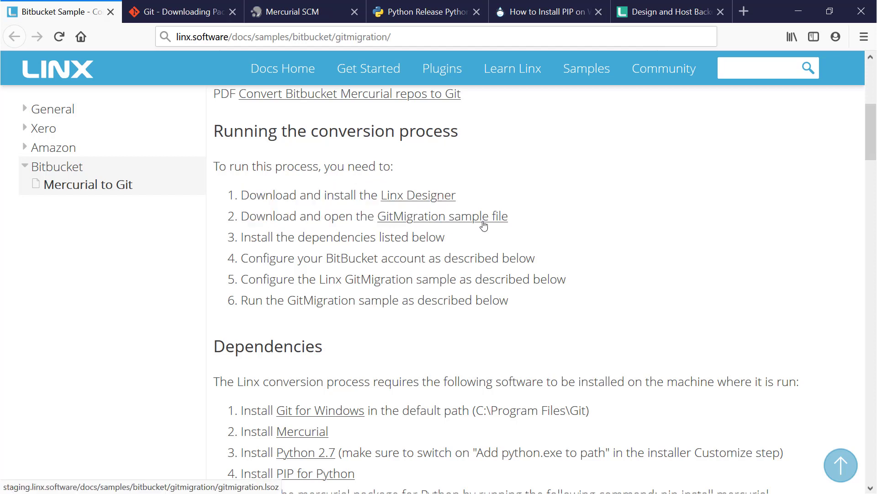
mouse_move(543, 225)
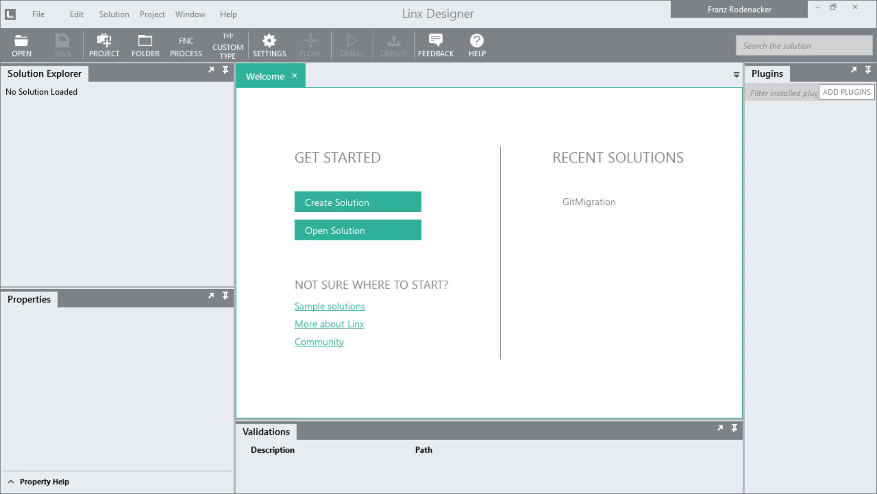
mouse_move(598, 205)
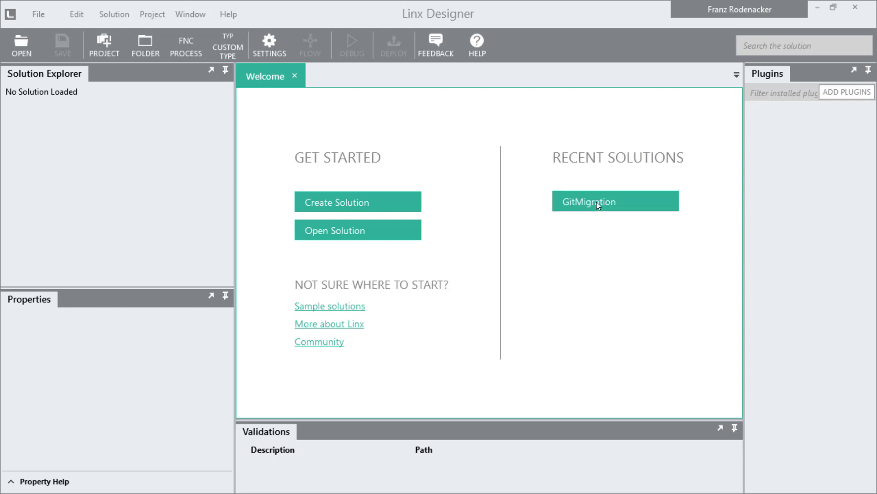
- Reload GitMigration, show MigrateAllRepos and expand the FastExport folder in Solution Explorer
click(615, 201)
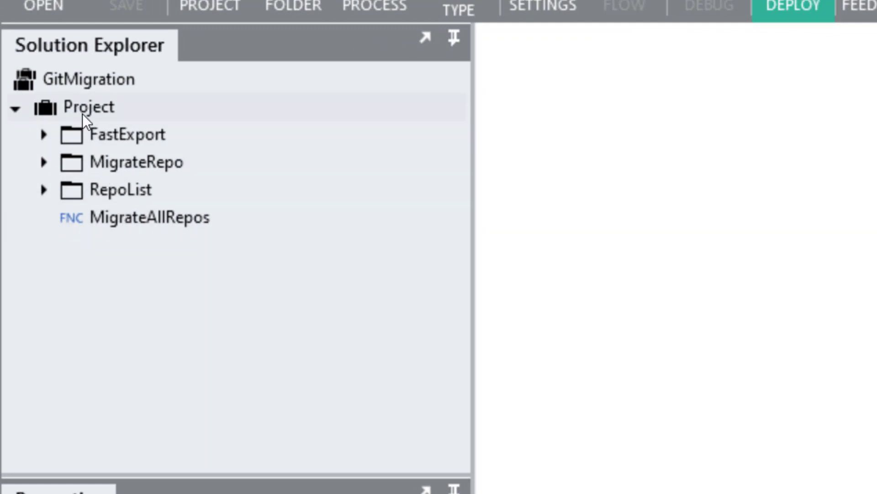
click(128, 134)
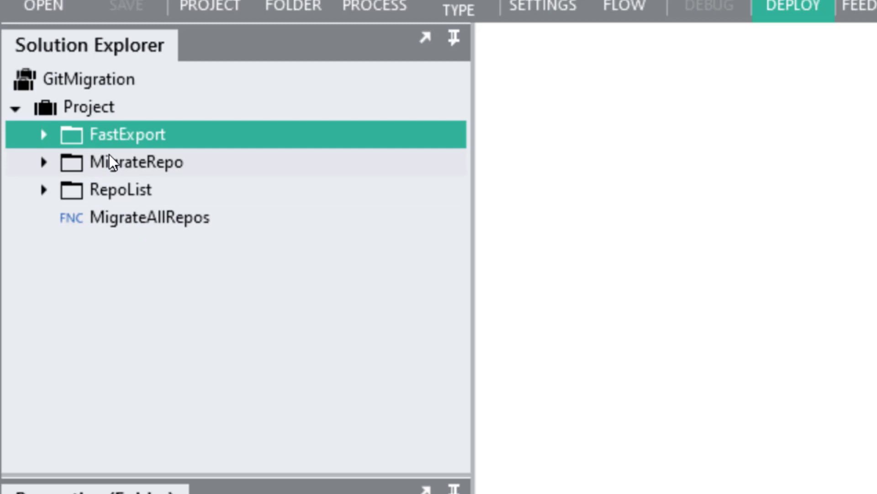
double_click(149, 217)
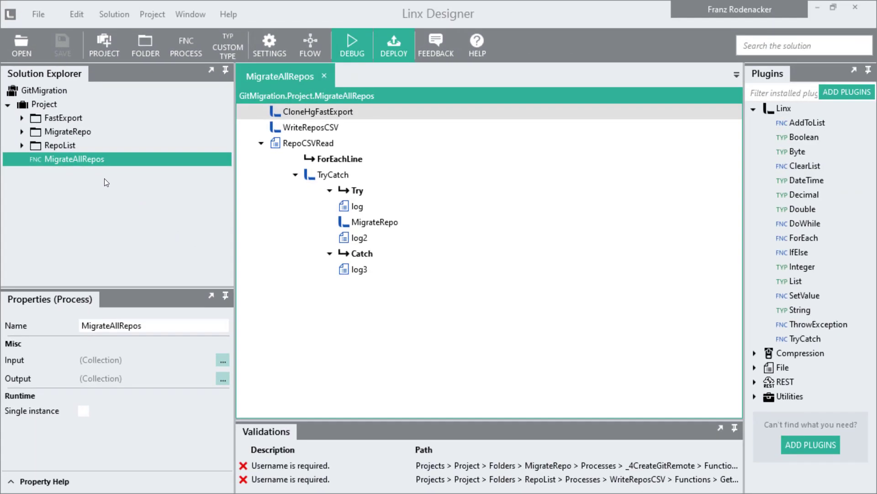
mouse_move(95, 177)
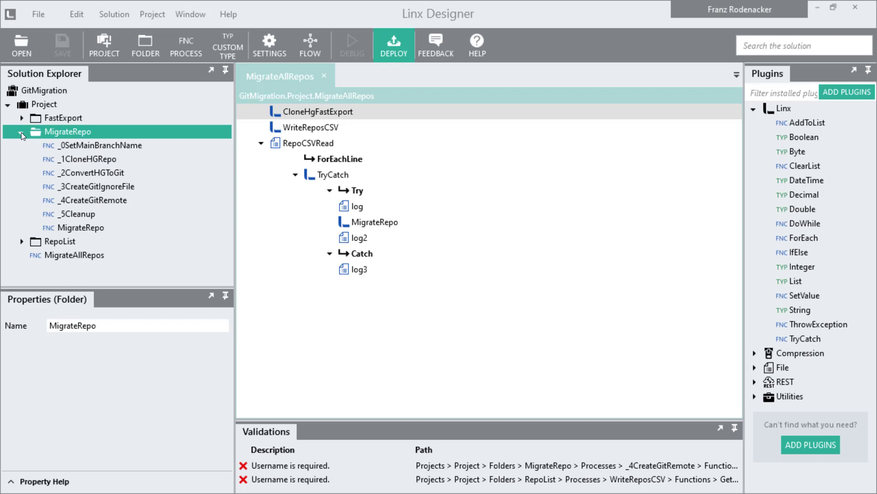
click(58, 118)
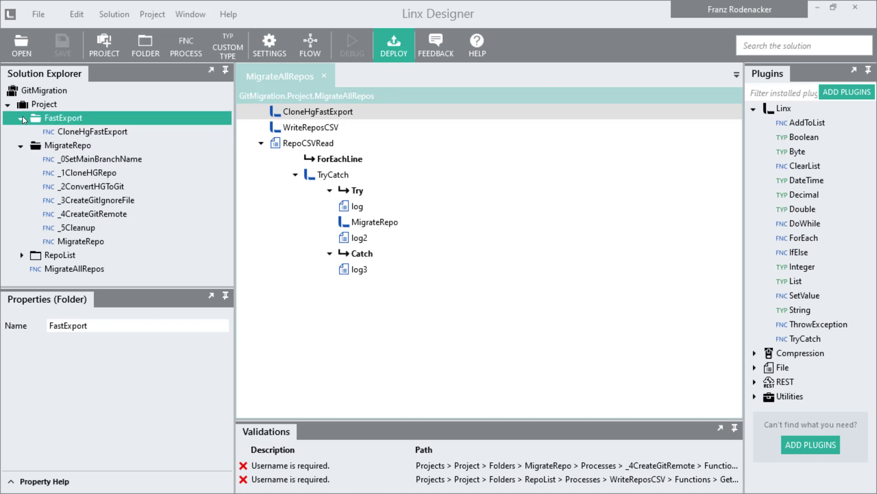
click(21, 118)
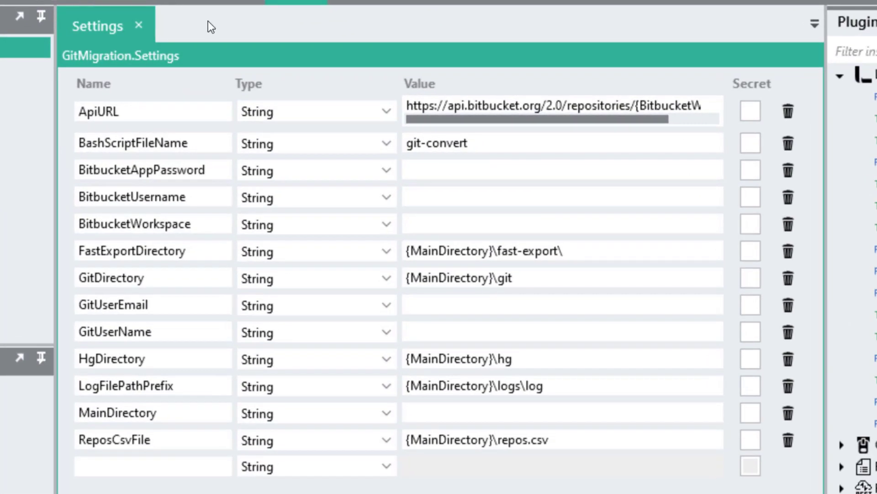
- Enter c:\temp as the MainDirectory setting value
click(561, 170)
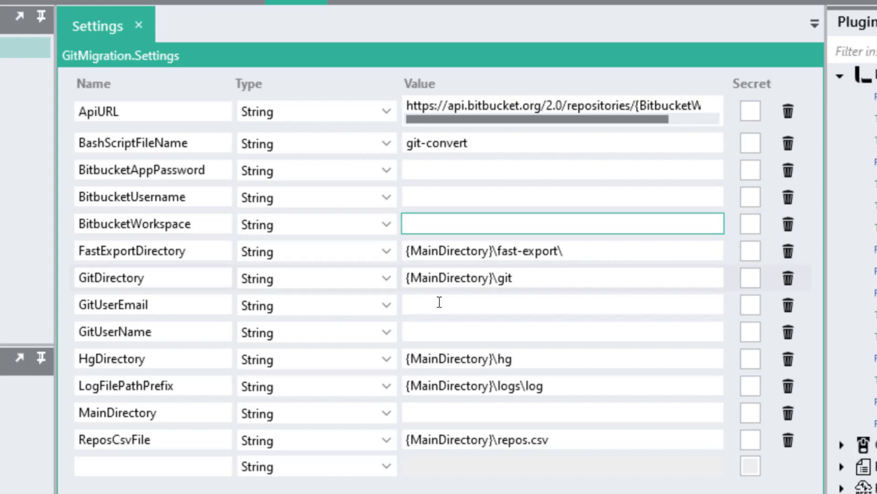
click(562, 331)
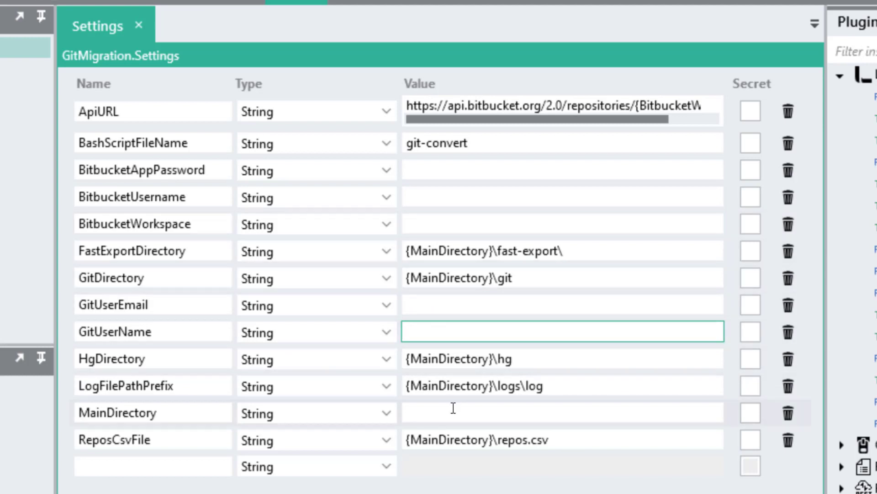
text(c:)
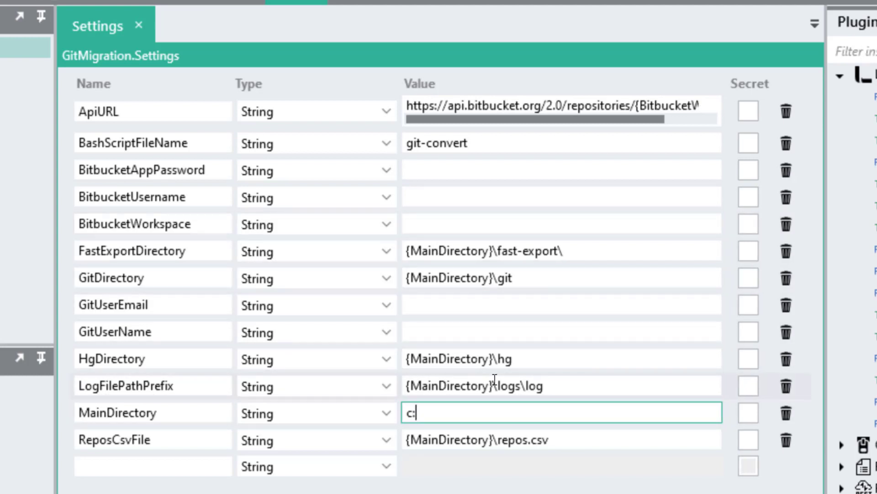
text(\temp)
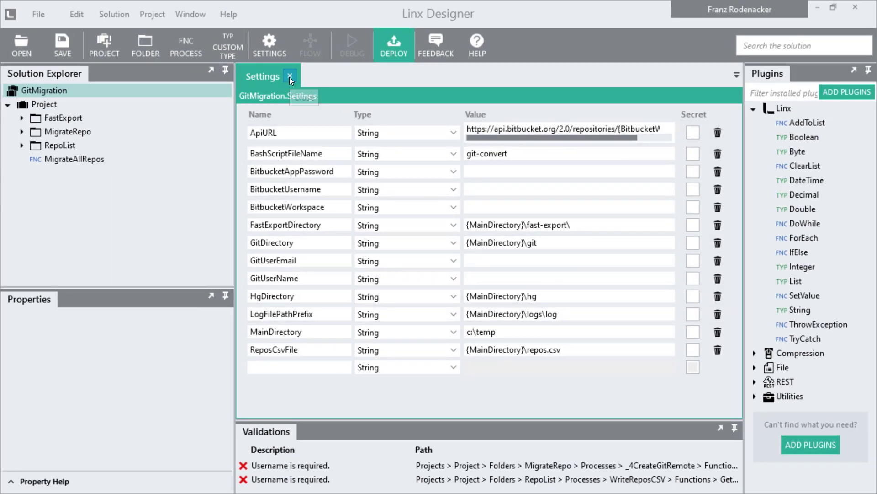
- Leave Settings, return to MigrateAllRepos and inspect its CloneHgFastExport step with FastExport expanded
click(289, 78)
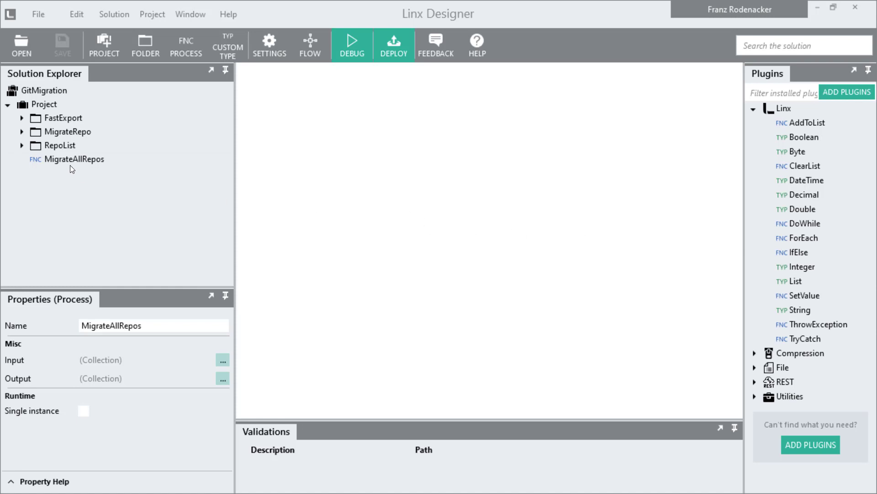
double_click(74, 159)
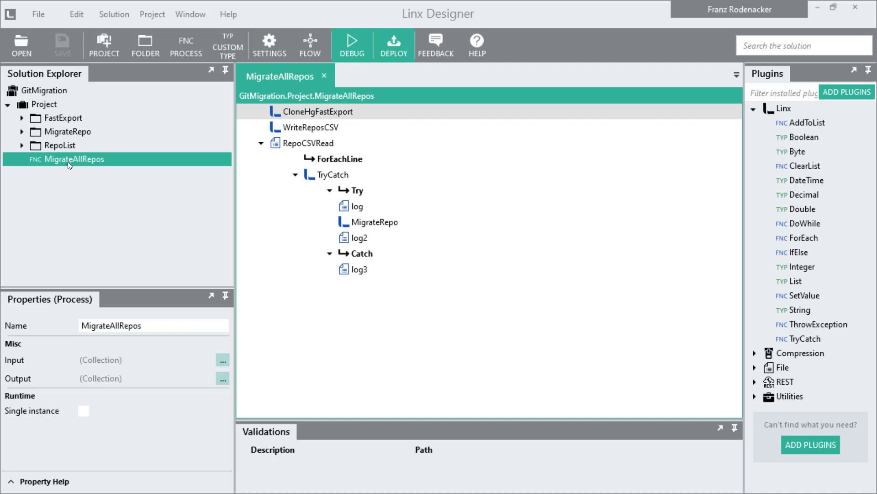
mouse_move(250, 206)
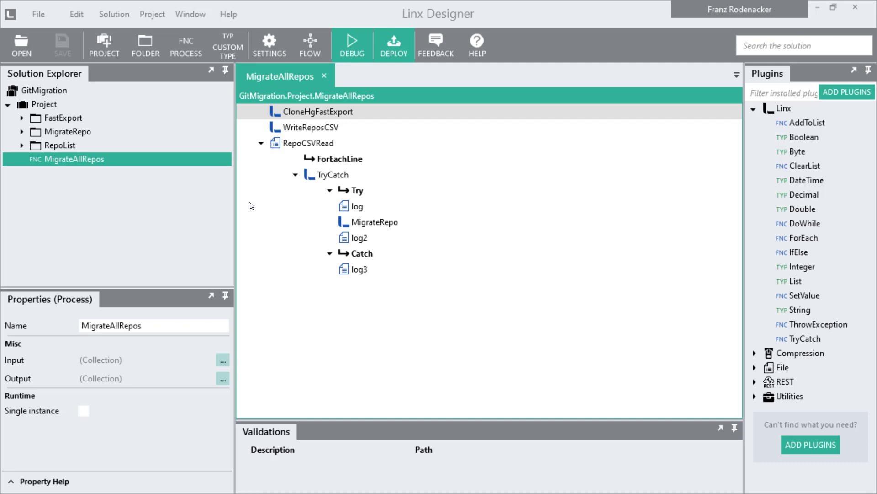
mouse_move(256, 114)
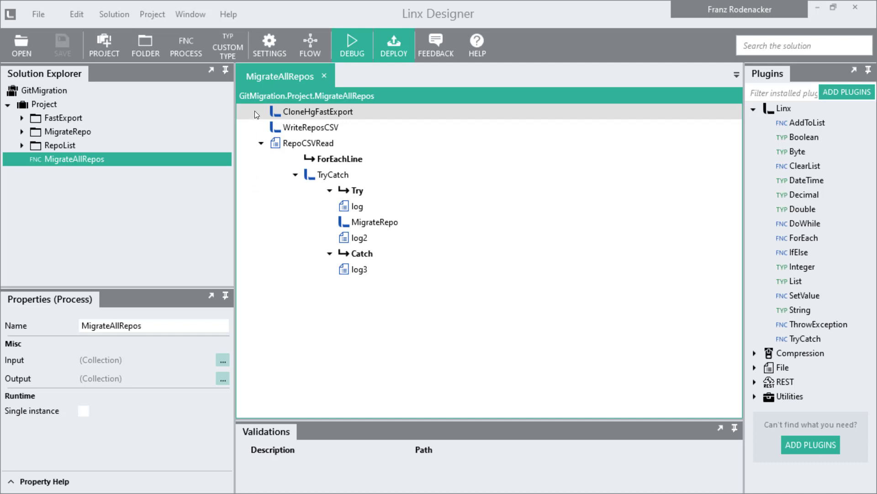
click(319, 111)
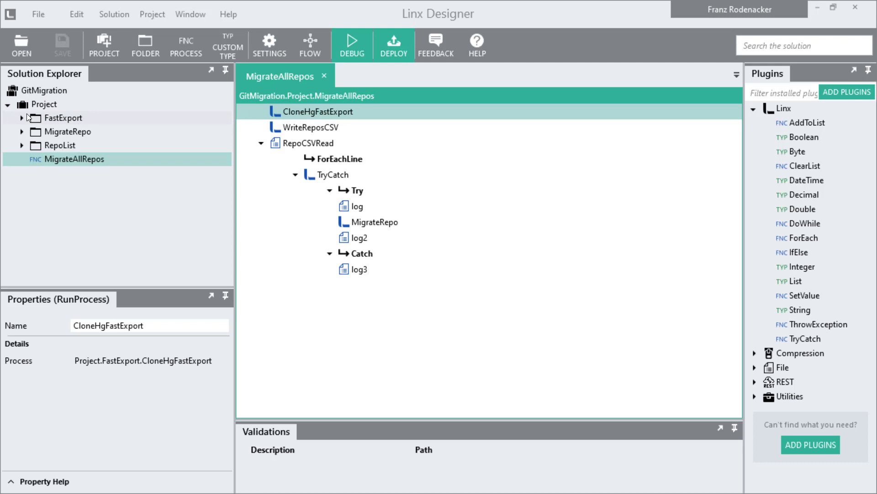
click(69, 118)
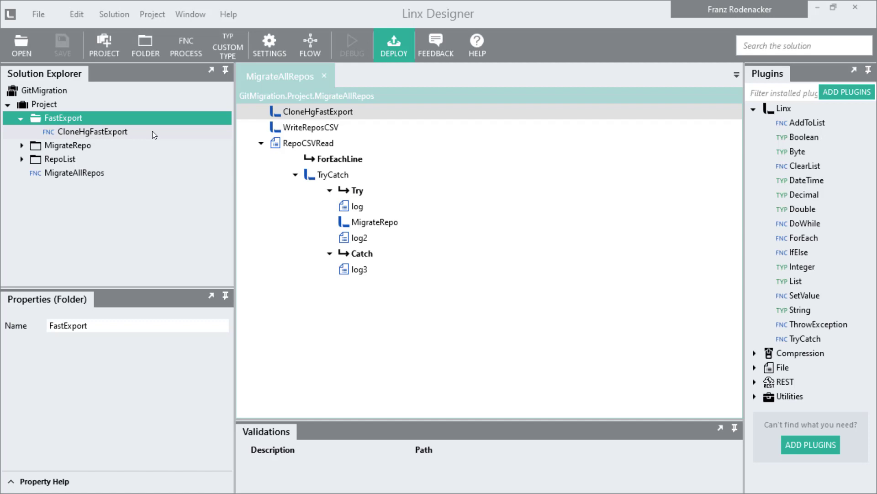
- View CloneHgFastExport's IfFastExportDirectoryExists condition and FastExportDirectoryExists check
click(317, 112)
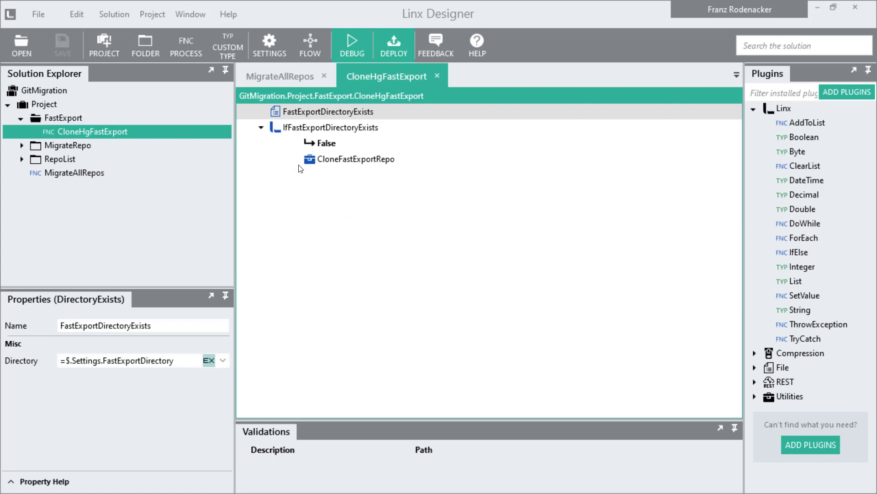
mouse_move(530, 180)
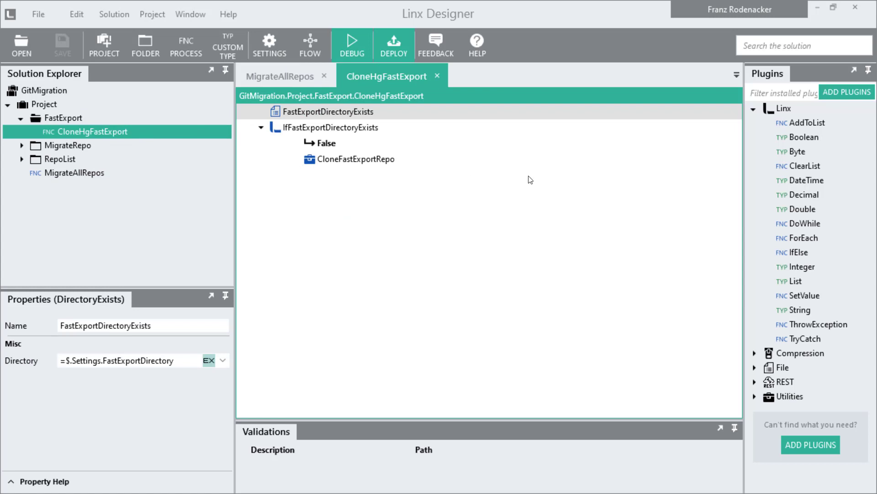
click(327, 127)
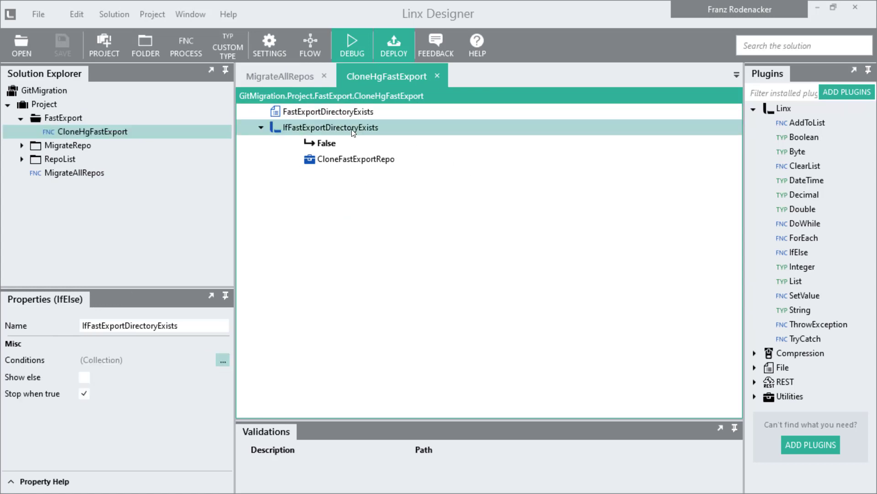
click(323, 110)
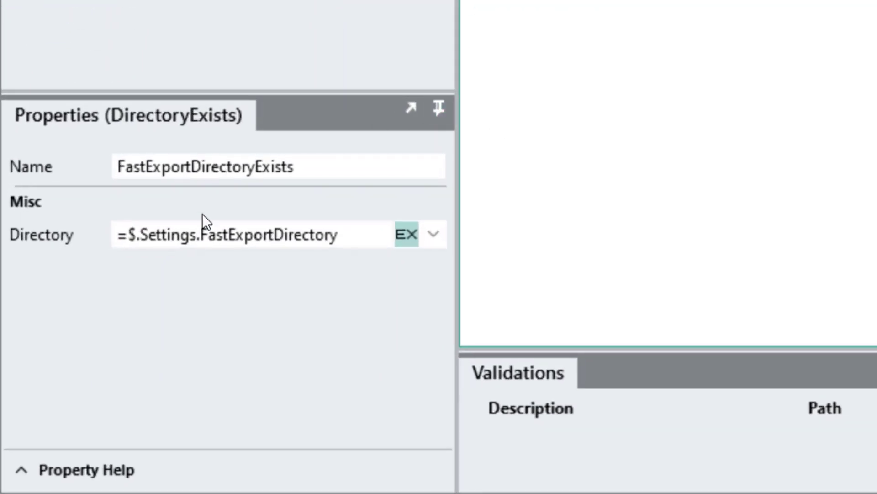
mouse_move(277, 291)
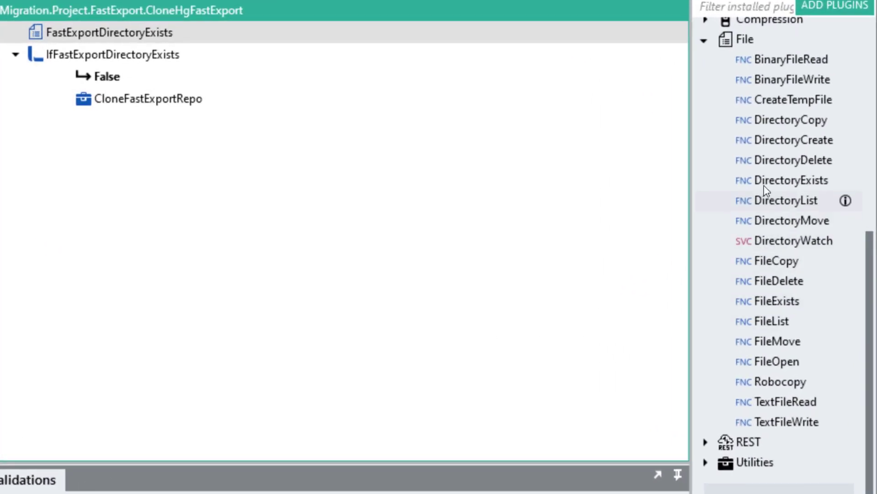
click(783, 181)
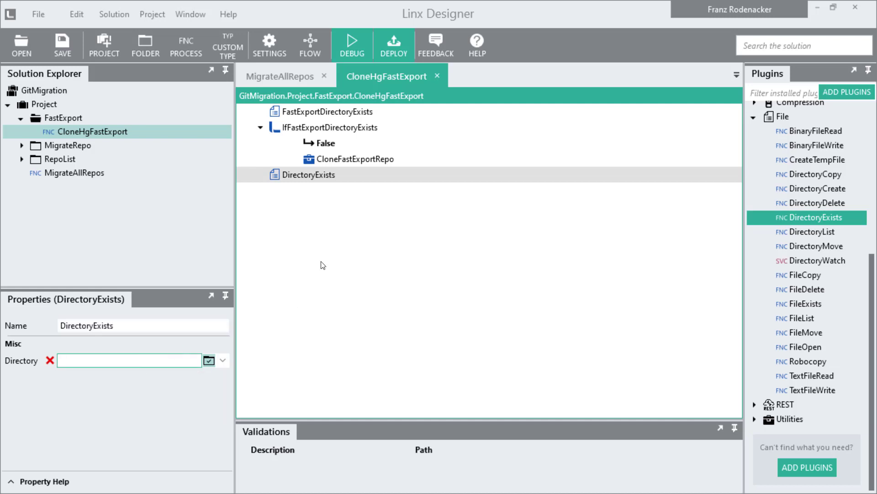
click(309, 174)
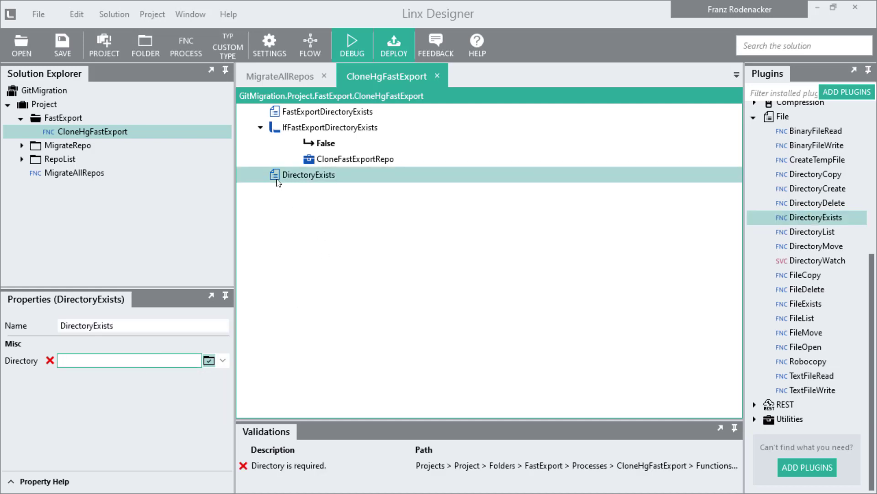
click(329, 127)
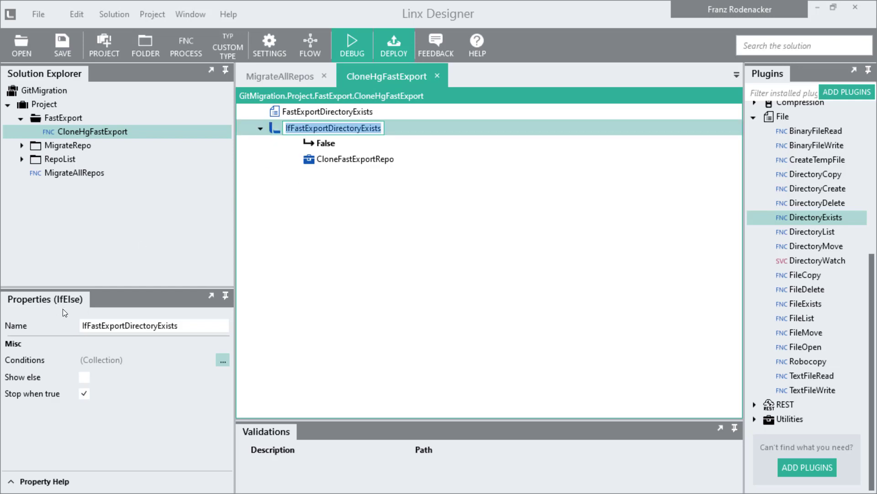
mouse_move(80, 312)
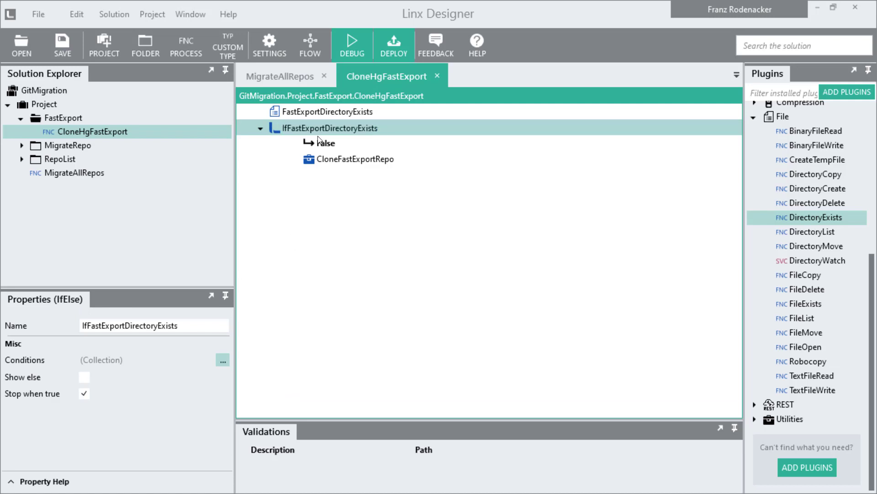
click(355, 159)
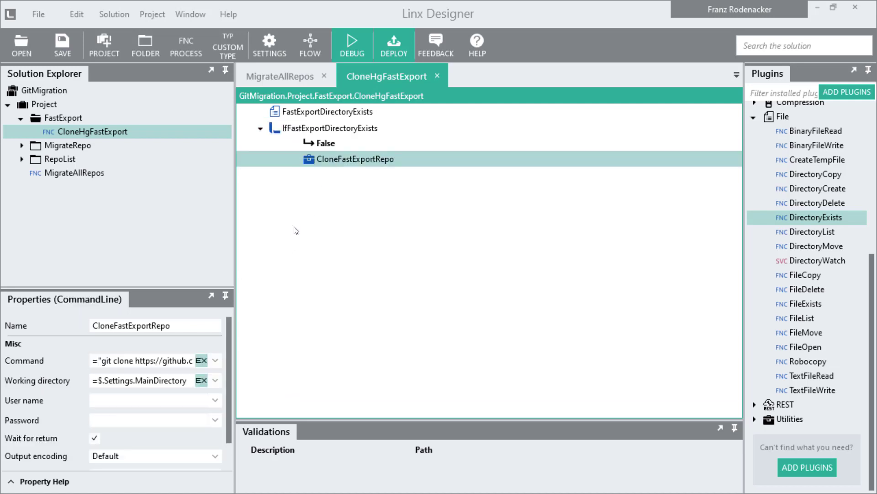
mouse_move(64, 313)
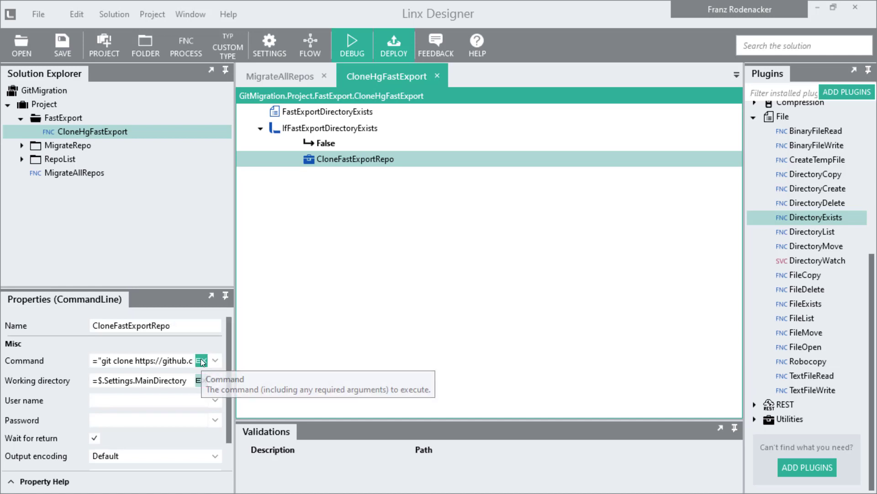
- Review the full git clone fast-export command expression and dismiss it unchanged
click(201, 360)
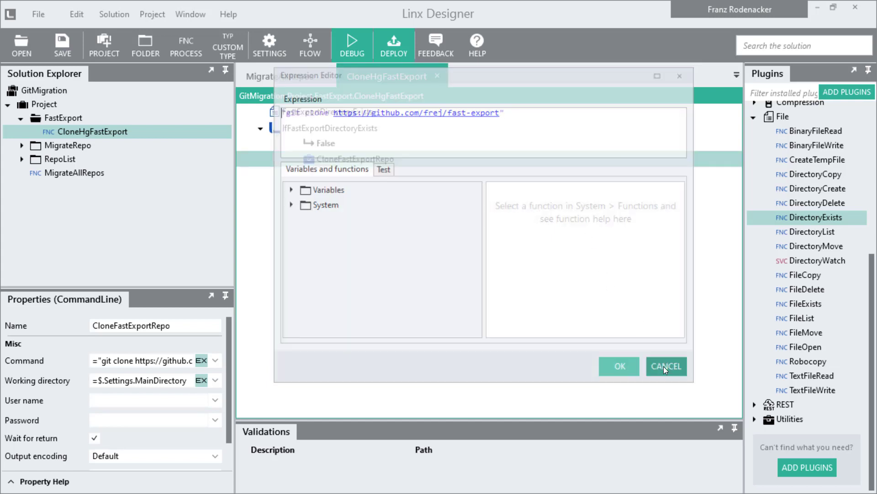
click(666, 366)
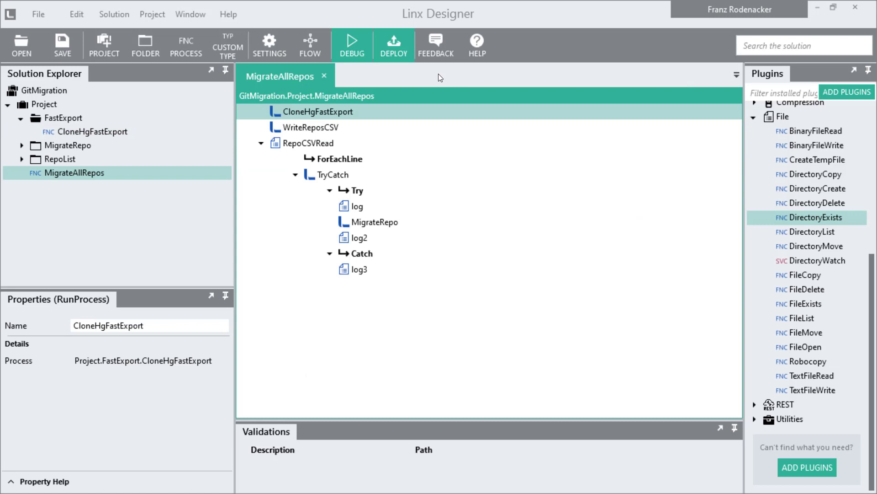
mouse_move(451, 178)
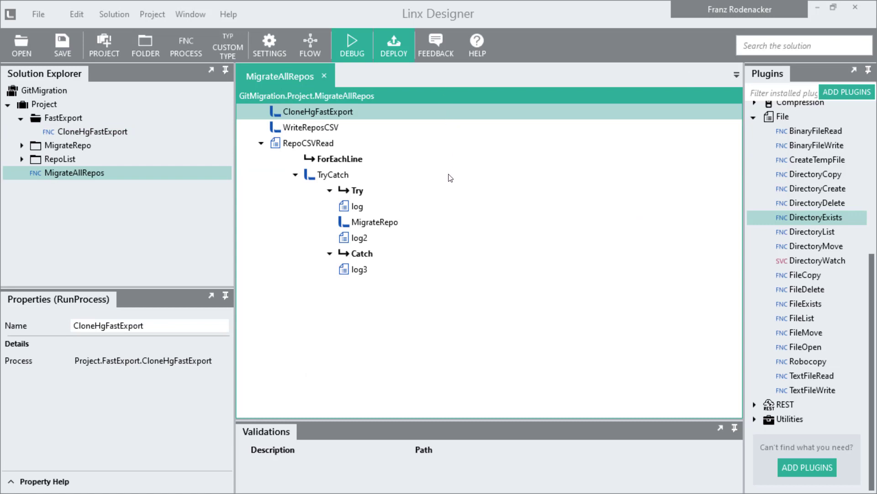
- Inspect WriteReposCSV's GetReposRESTCall request settings and its WriteCSVLine file write
click(312, 128)
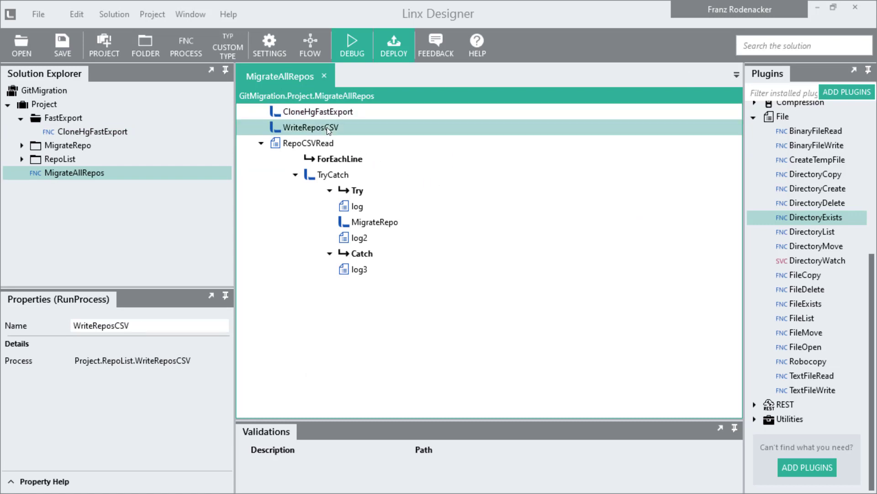
double_click(312, 127)
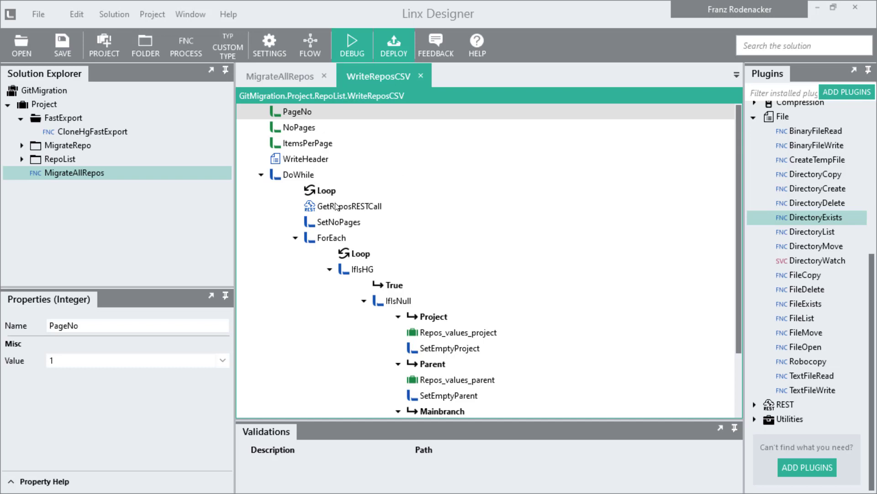
click(350, 206)
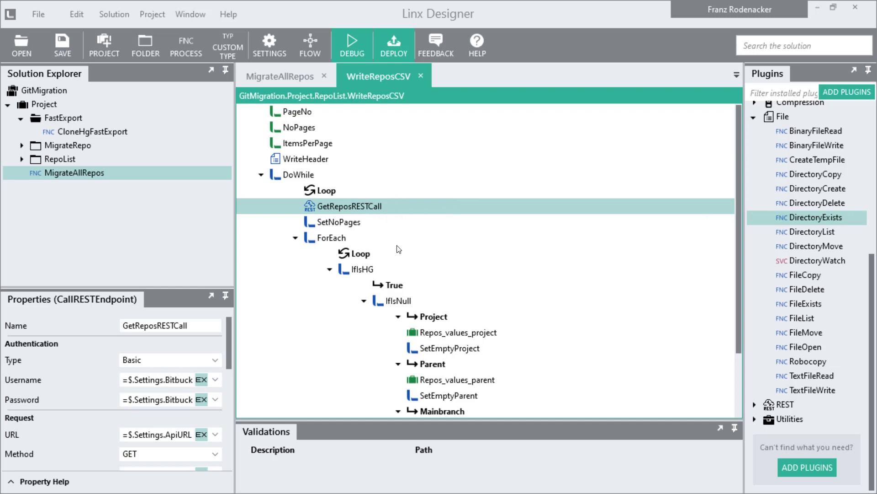
scroll(down, 3)
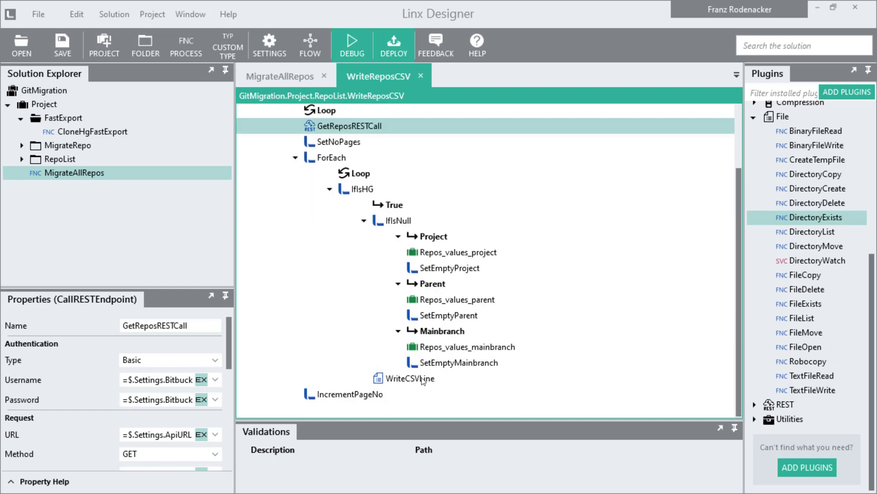
click(410, 377)
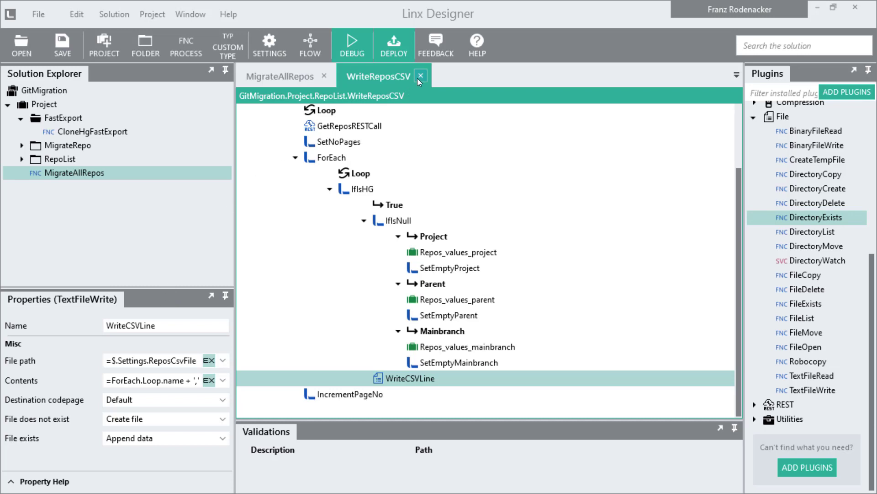
- Back in MigrateAllRepos, view RepoCSVRead's file path and the parameters passed to MigrateRepo
click(420, 76)
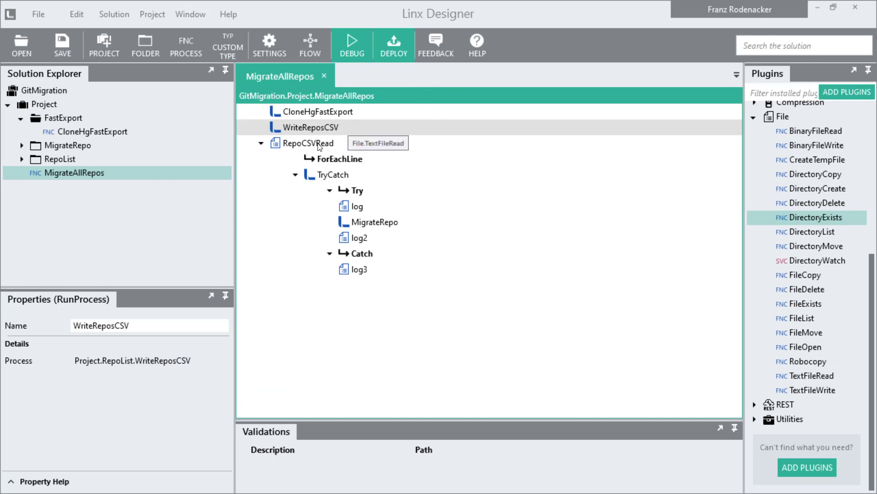
click(309, 143)
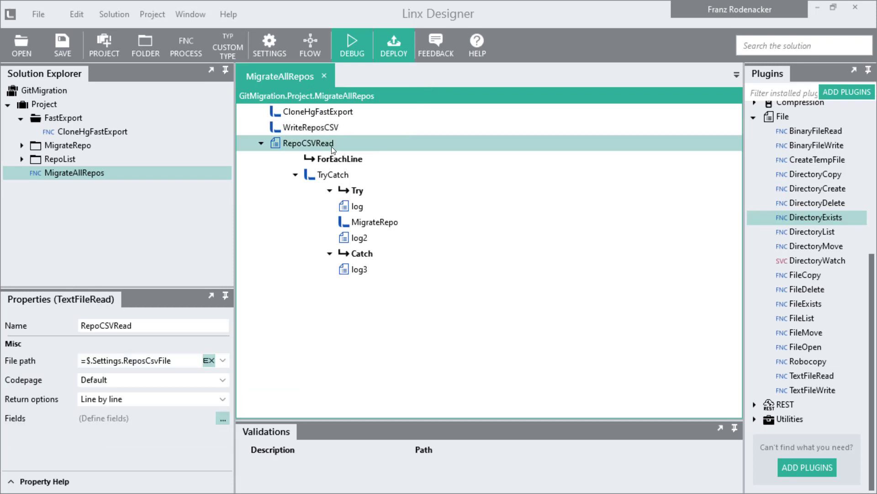
mouse_move(149, 304)
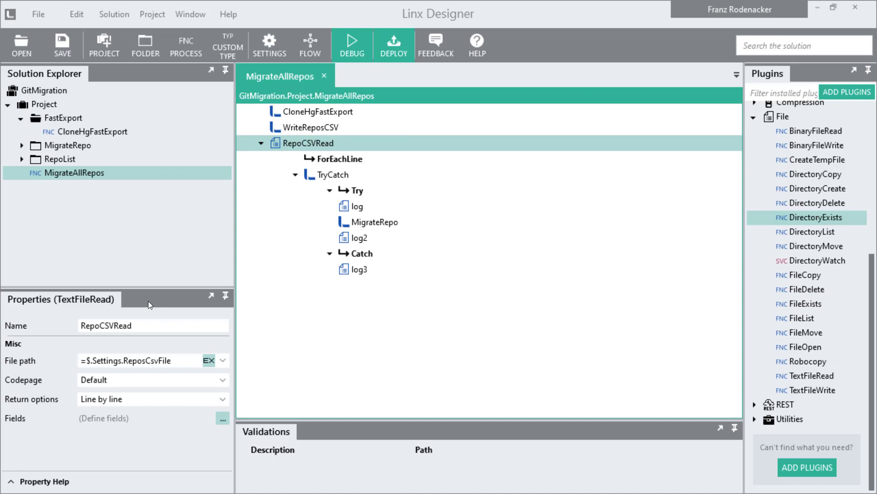
mouse_move(310, 160)
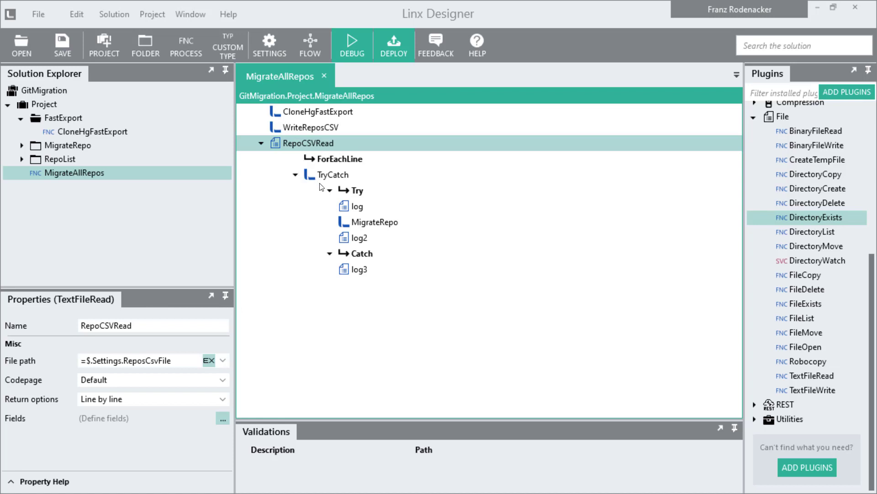
click(374, 221)
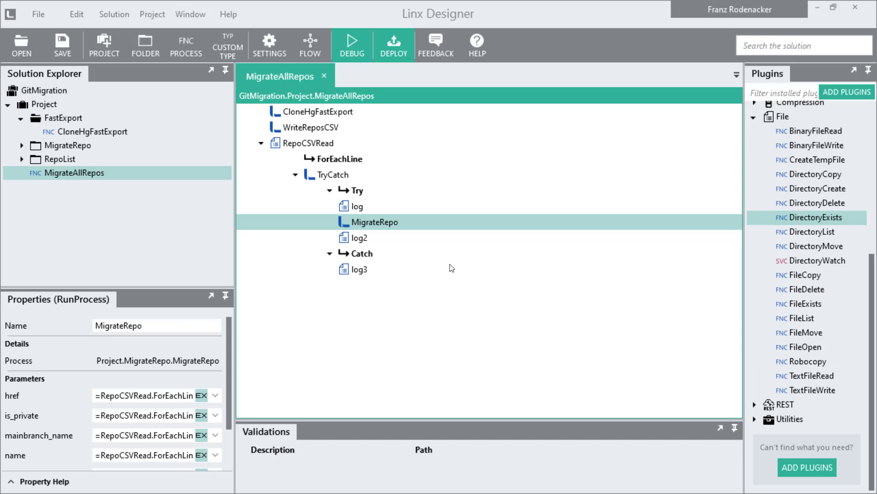
mouse_move(453, 264)
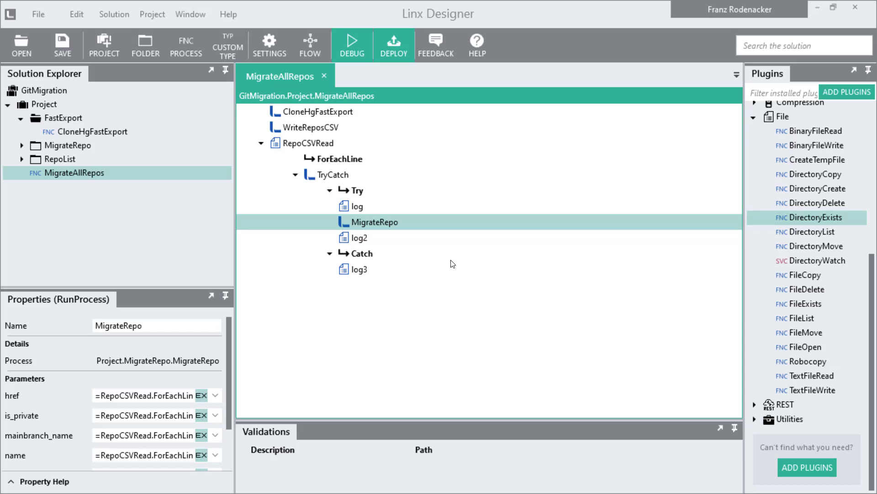
mouse_move(448, 250)
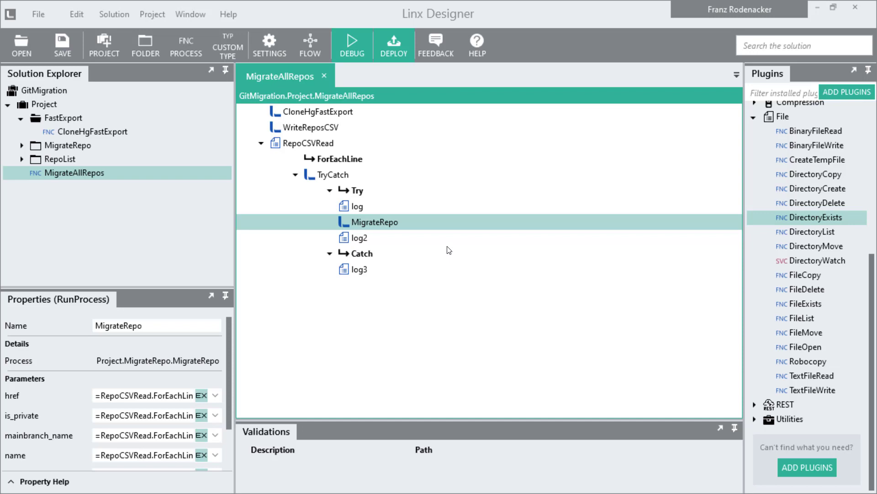
mouse_move(412, 231)
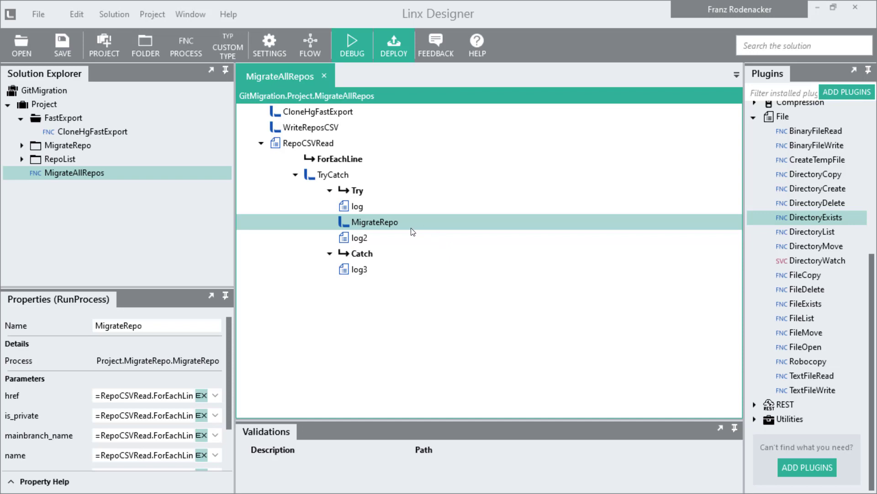
mouse_move(383, 223)
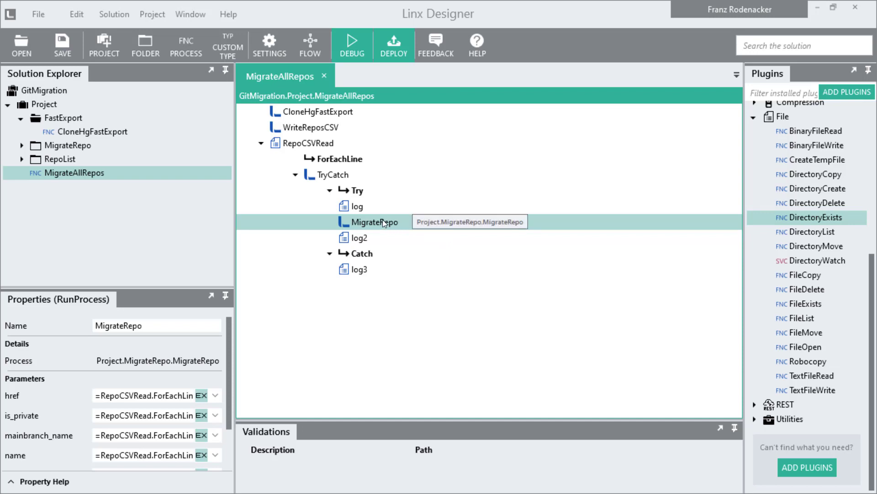
mouse_move(403, 225)
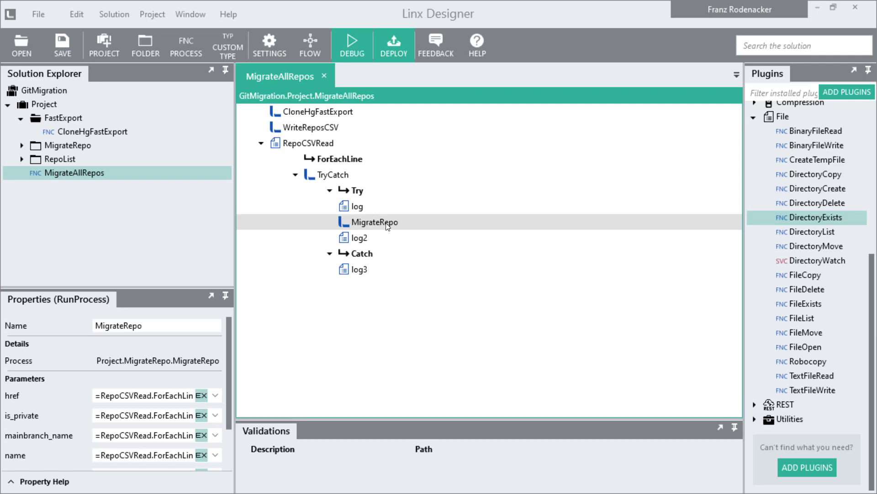
click(375, 221)
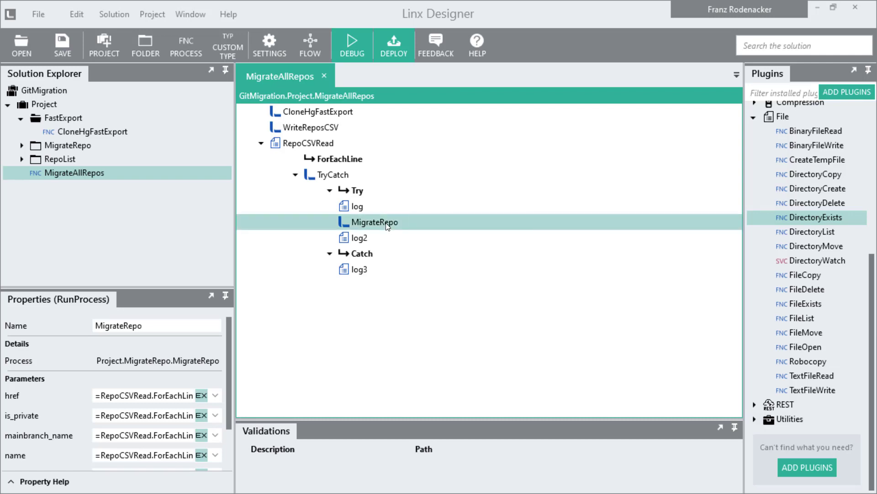
- Show MigrateRepo's six steps and close the _0SetMainBranchName function after a look
double_click(374, 222)
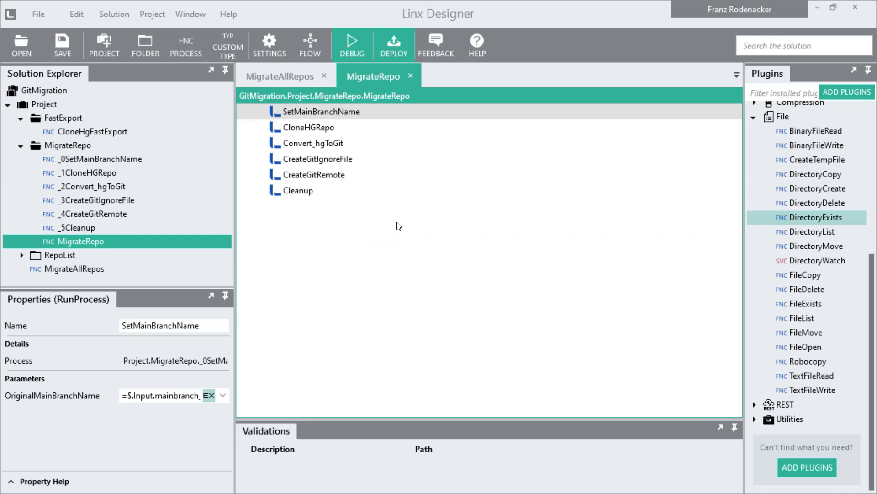
mouse_move(356, 196)
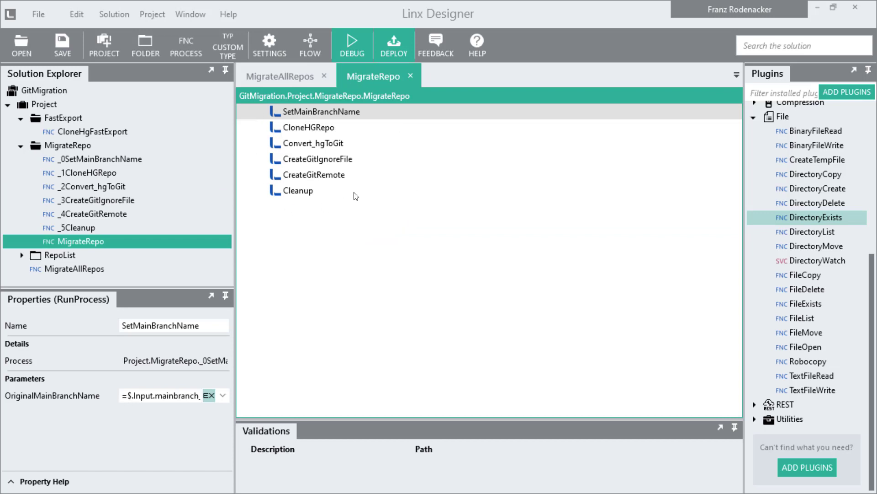
mouse_move(322, 174)
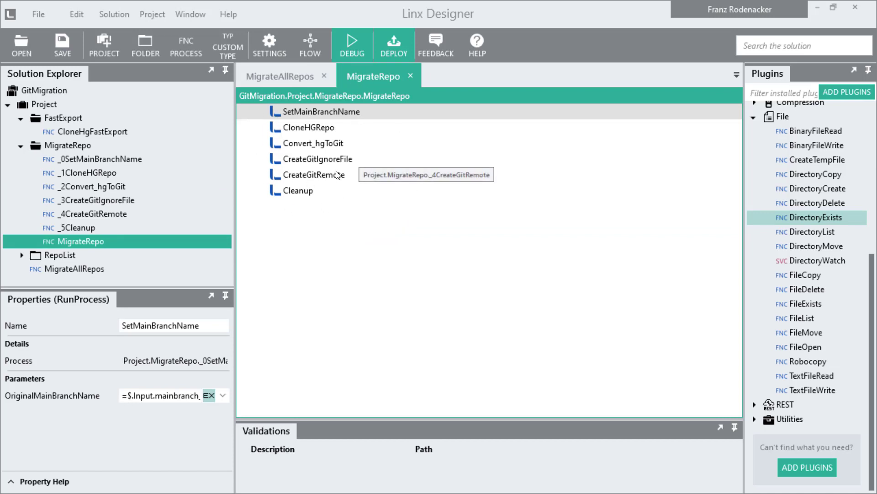
mouse_move(306, 116)
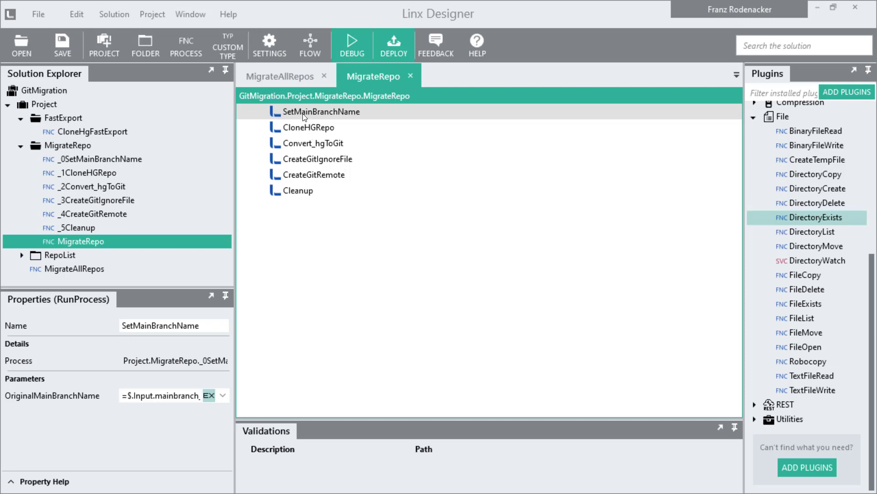
mouse_move(325, 198)
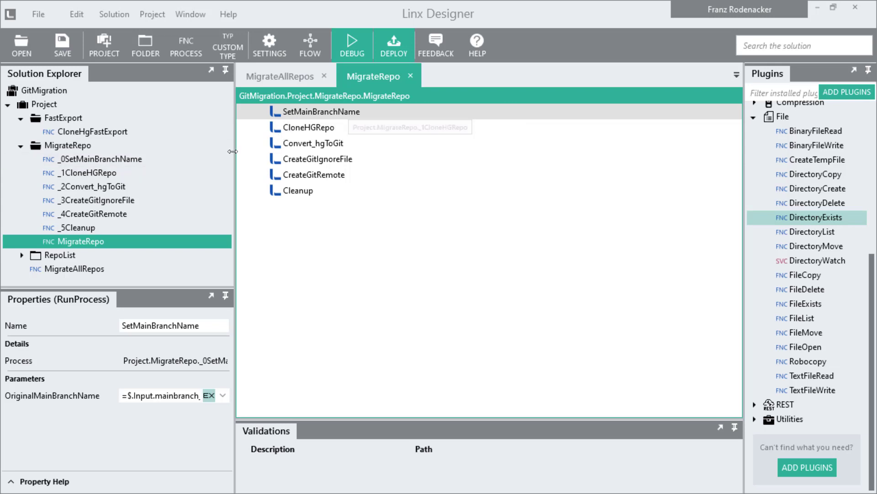
mouse_move(285, 142)
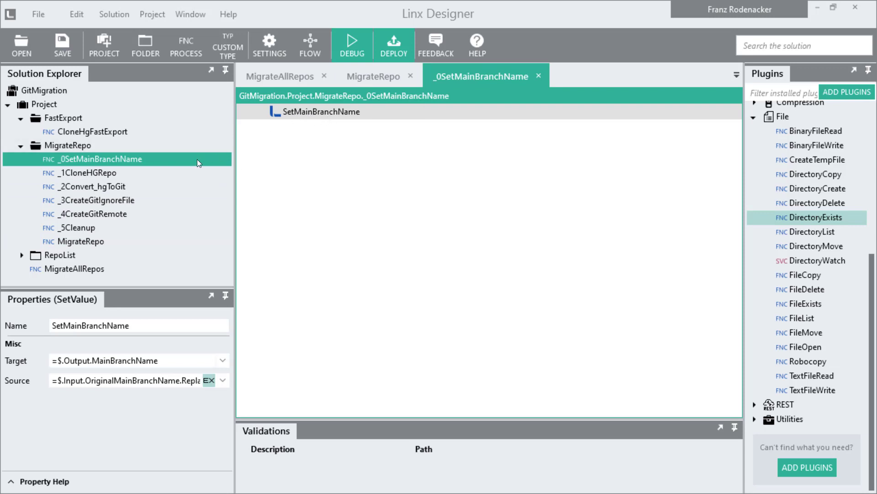
mouse_move(220, 184)
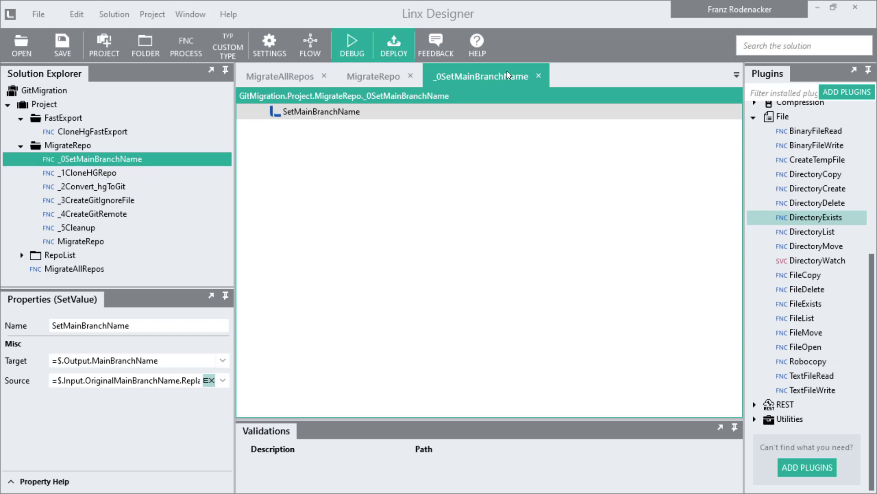
click(373, 75)
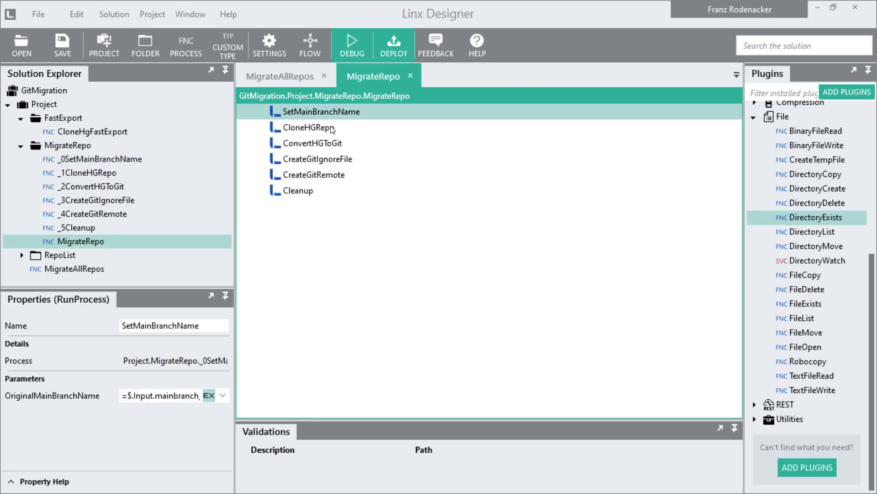
- Review the hg clone Command property in the _1CloneHGRepo function
click(314, 128)
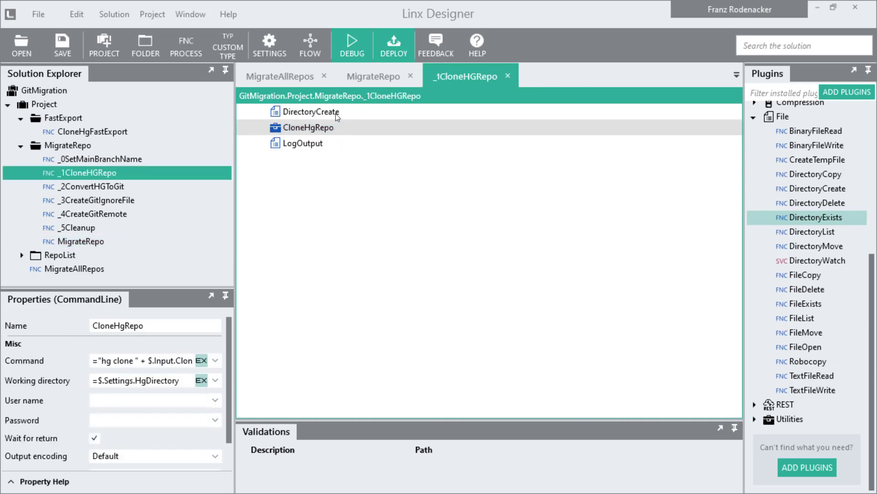
click(309, 127)
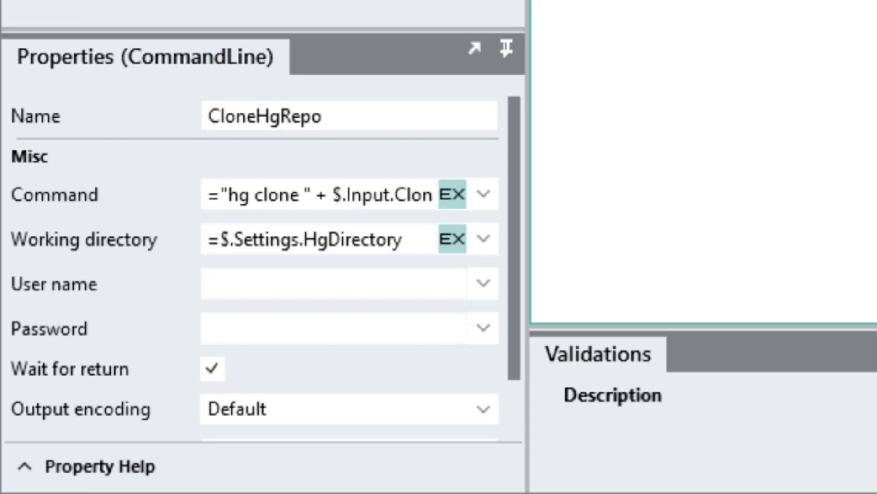
mouse_move(237, 96)
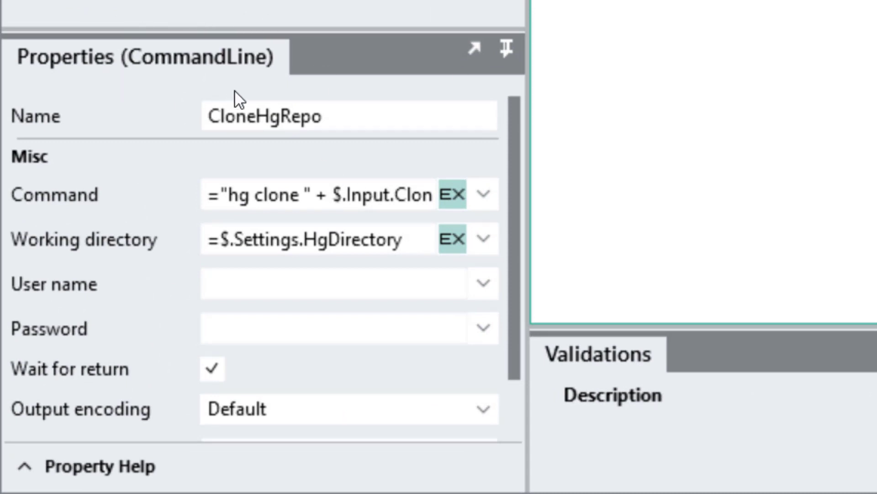
mouse_move(99, 61)
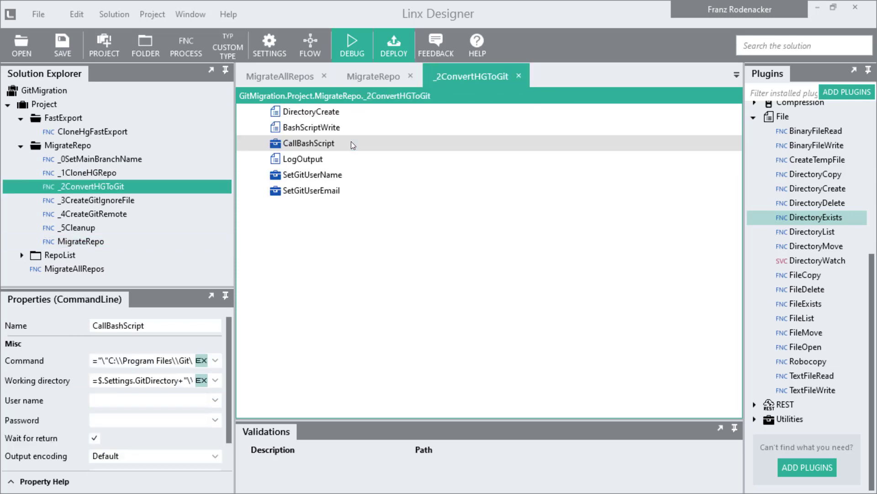
- Examine ConvertHGToGit's BashScriptWrite, CallBashScript and SetGitUserEmail steps, including the full bash command expression
click(314, 127)
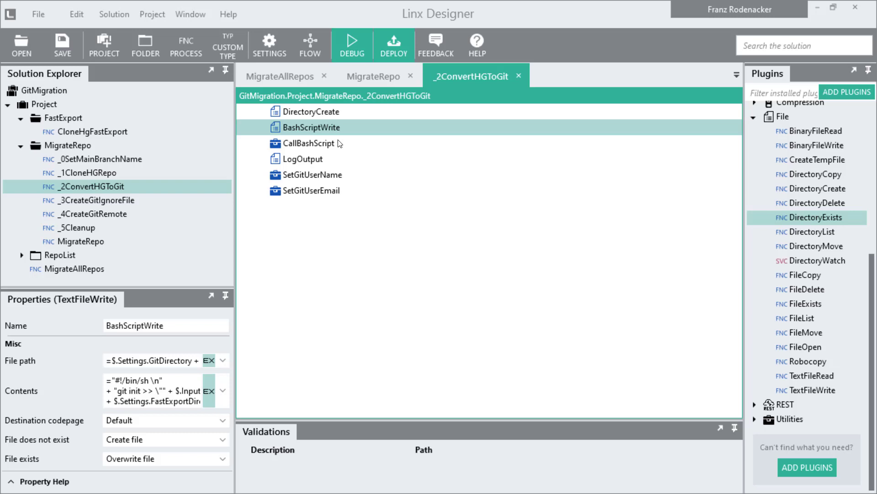
click(312, 142)
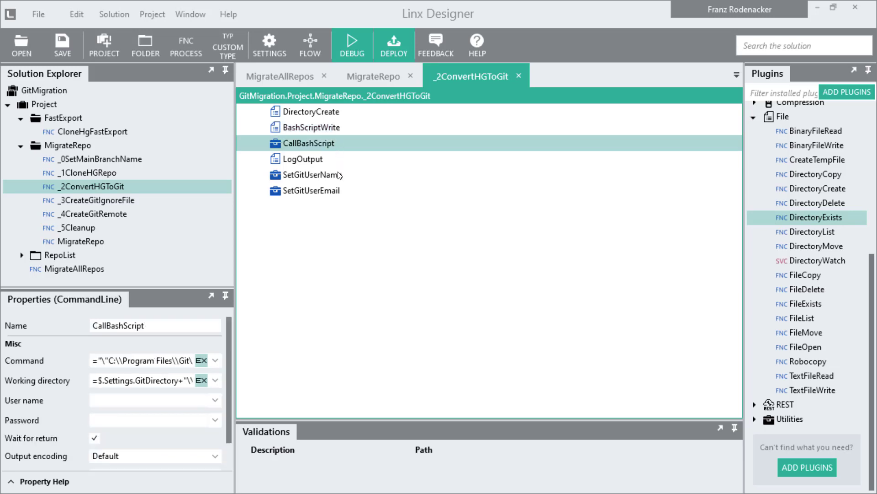
click(311, 190)
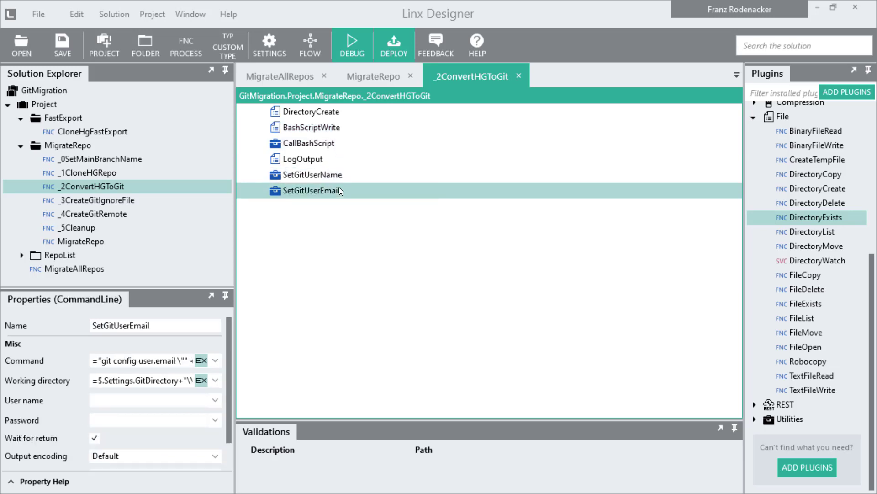
click(310, 143)
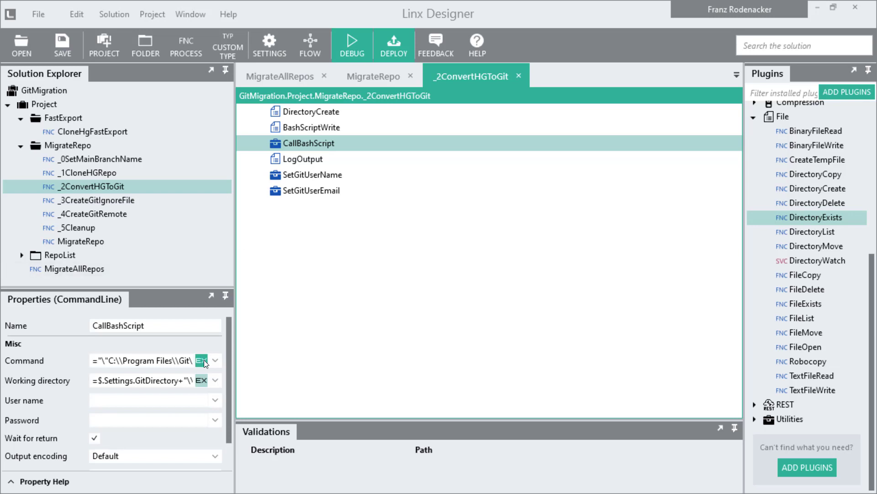
click(201, 360)
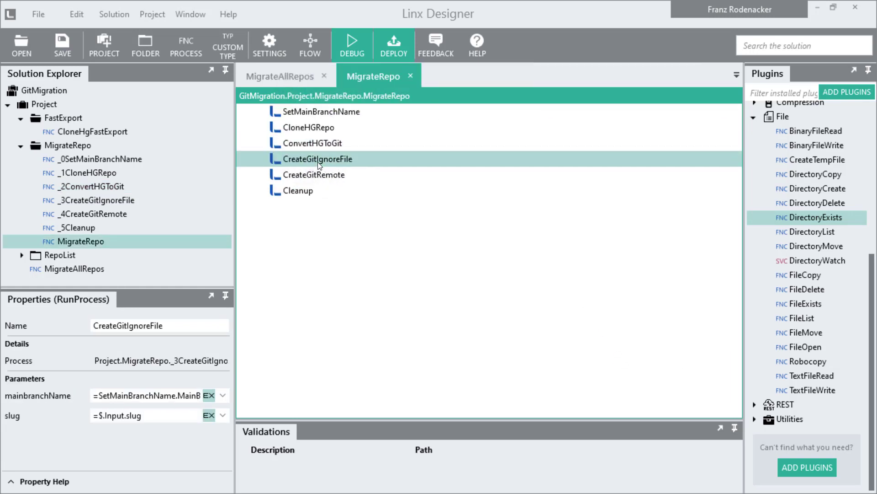
click(316, 173)
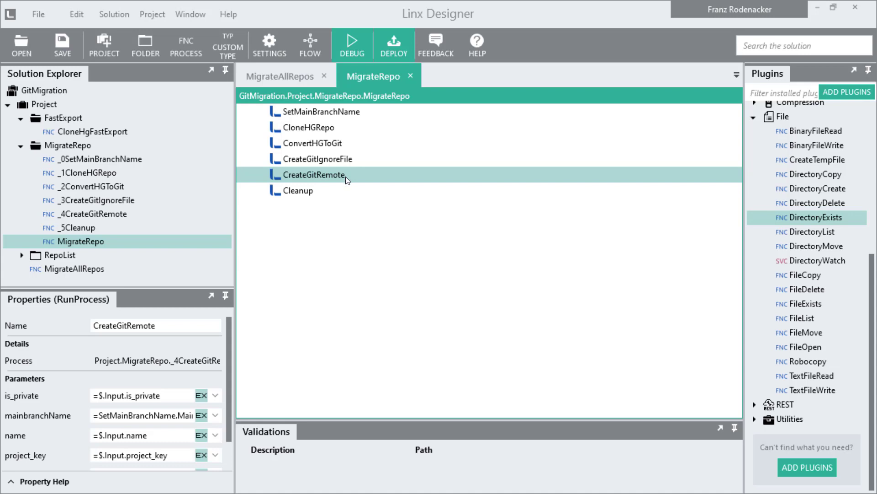
mouse_move(355, 193)
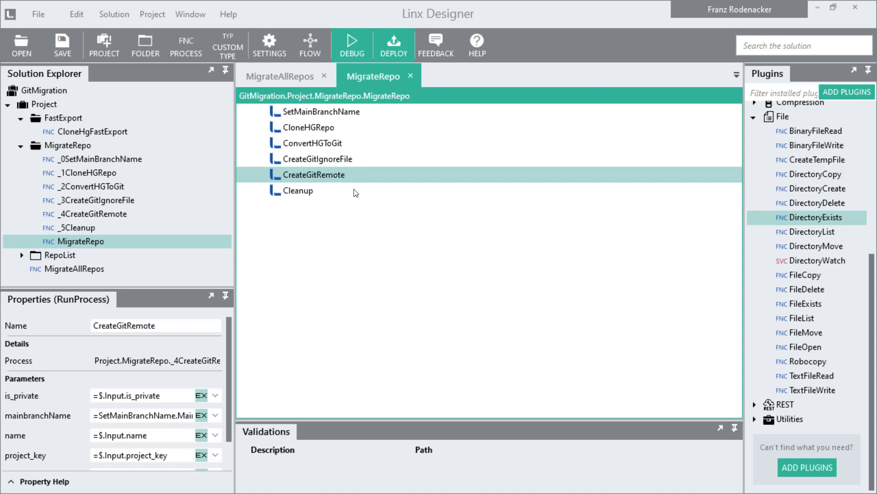
click(298, 190)
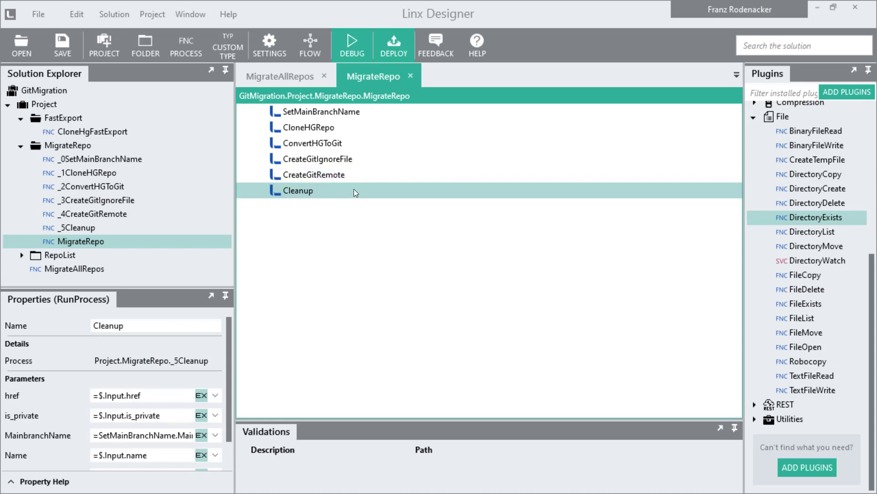
double_click(298, 190)
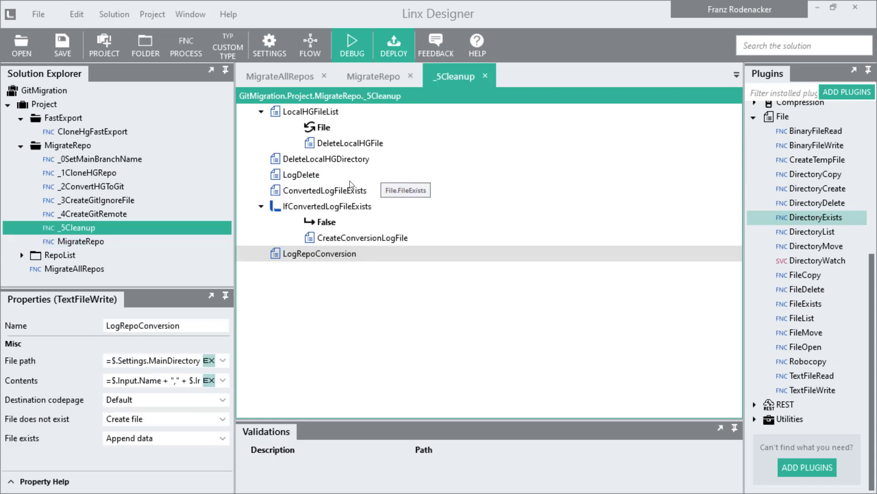
click(351, 143)
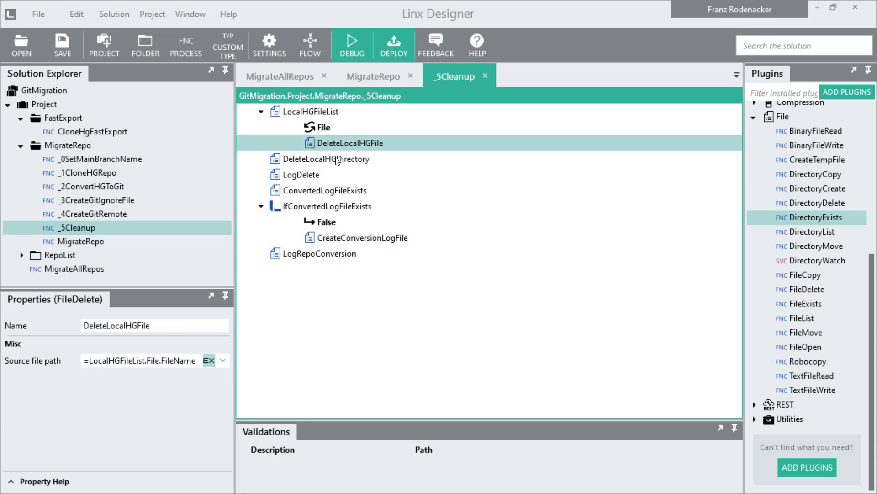
click(303, 174)
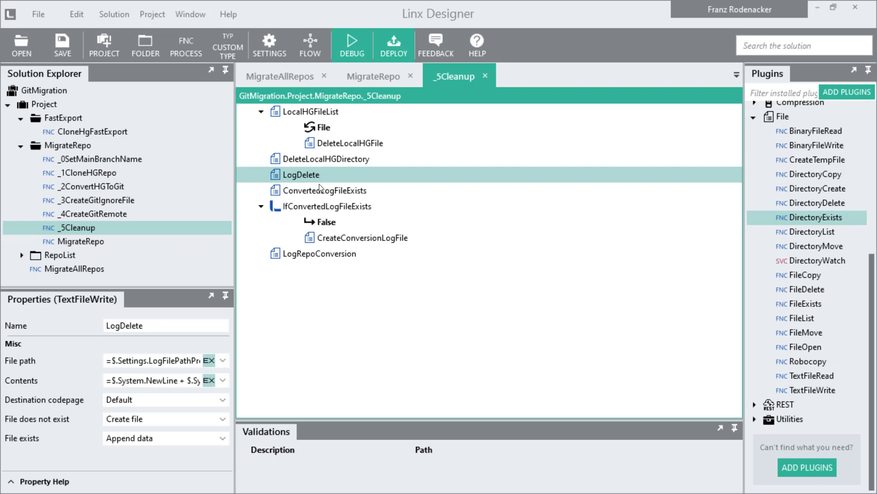
click(320, 253)
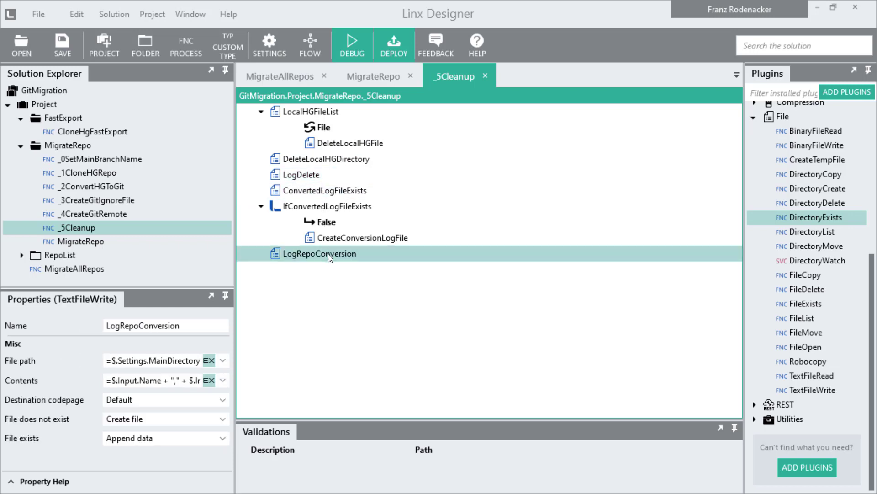
mouse_move(490, 87)
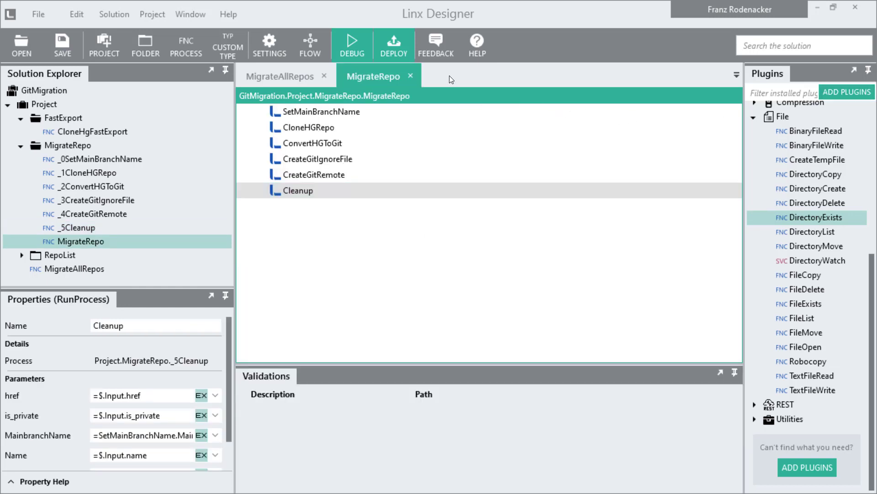
mouse_move(412, 76)
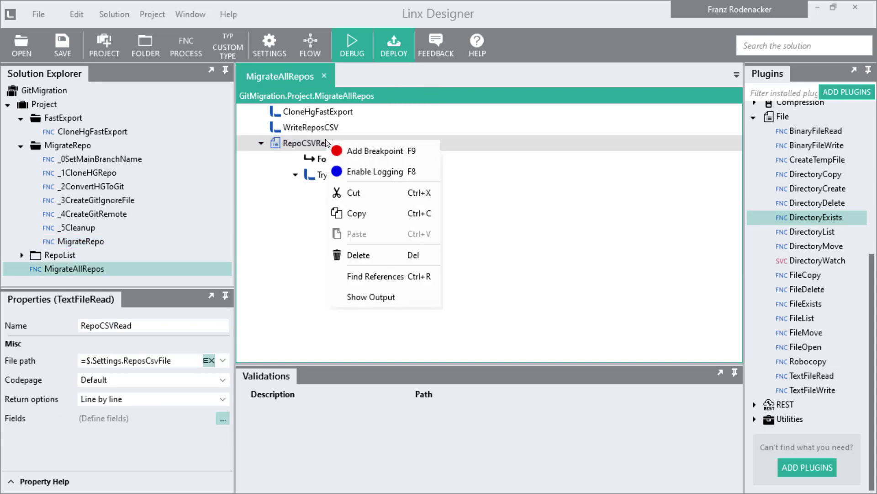
- Breakpoint RepoCSVRead and start a debug run of MigrateAllRepos that pauses there
click(375, 151)
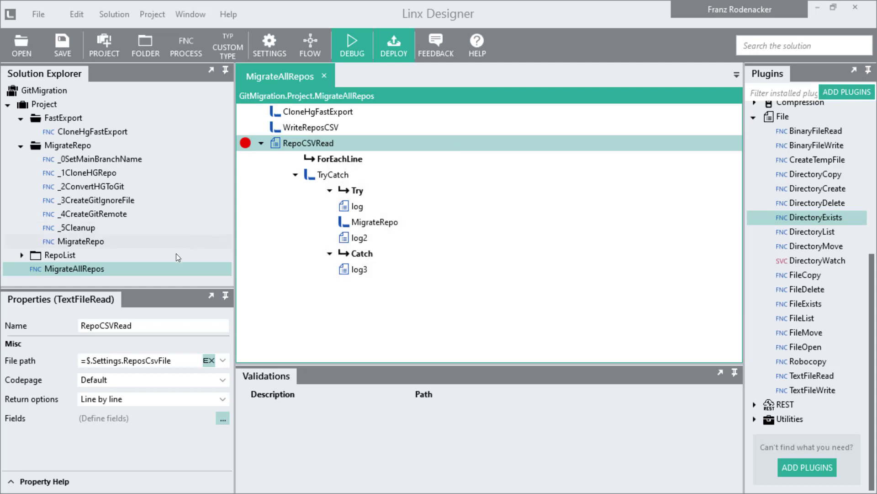
right_click(74, 269)
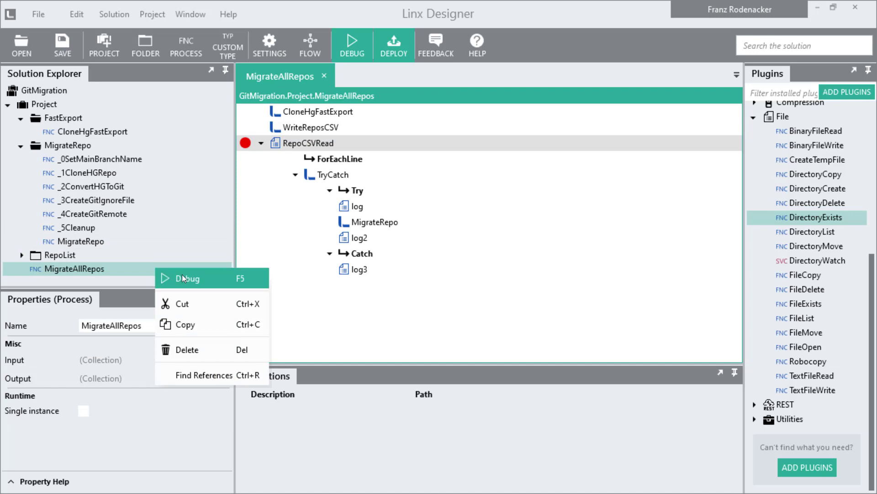
mouse_move(214, 279)
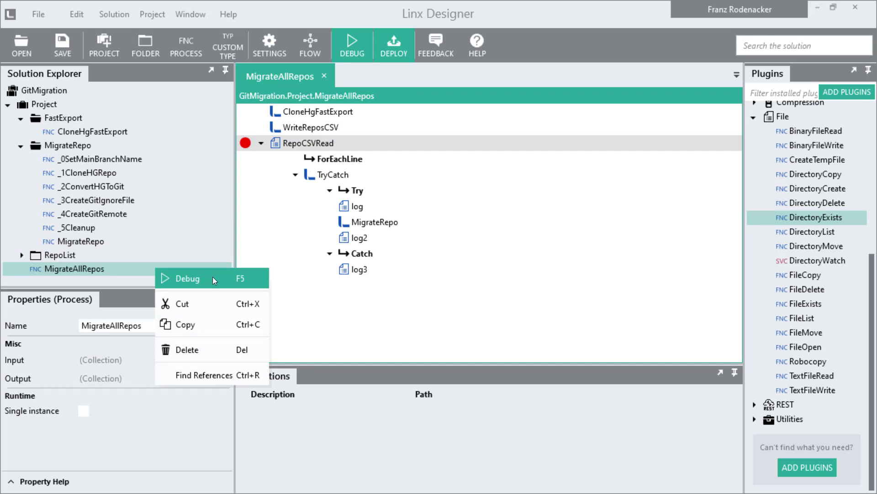
click(187, 278)
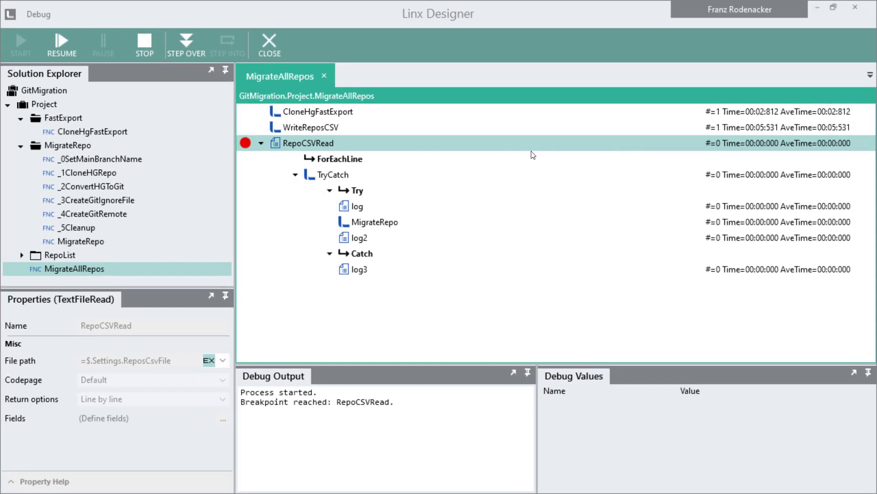
mouse_move(370, 130)
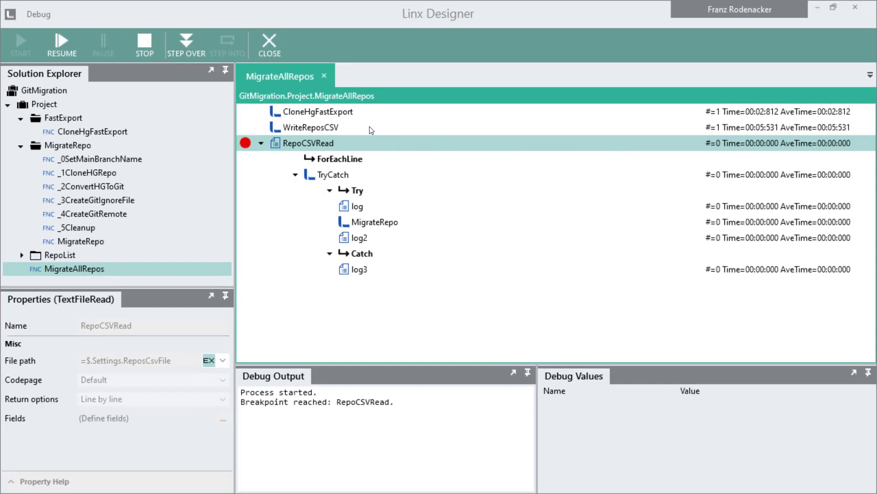
mouse_move(235, 380)
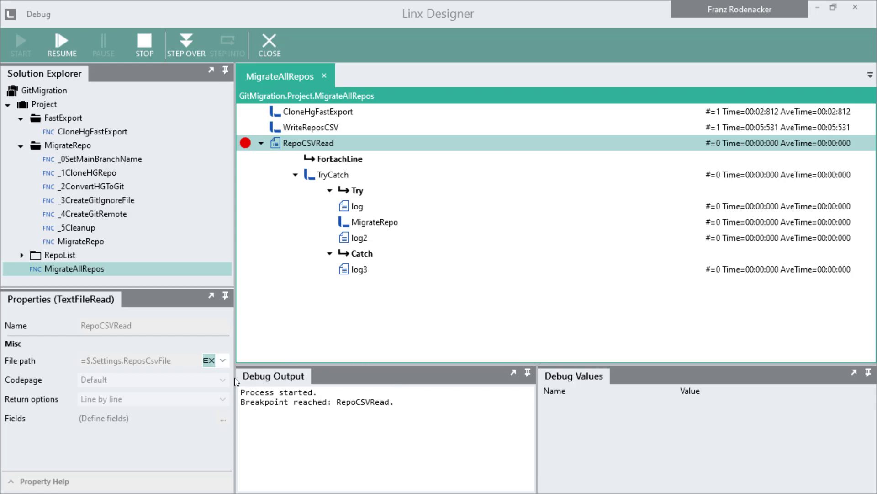
mouse_move(362, 399)
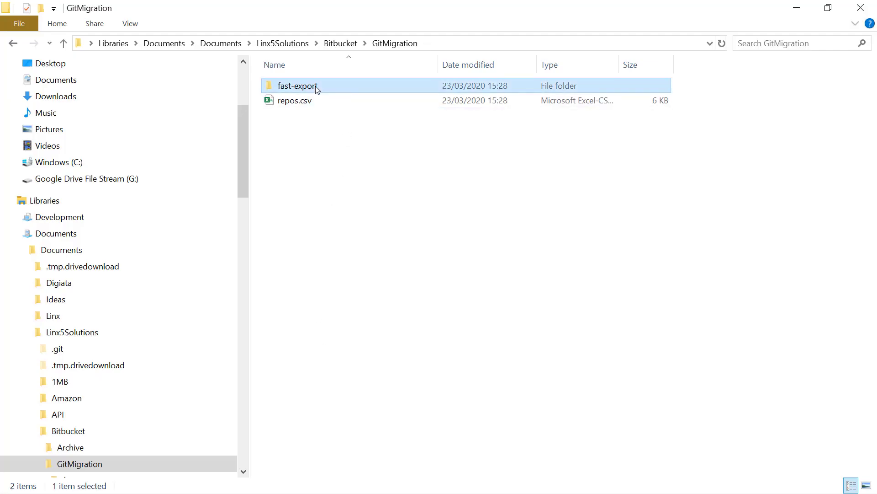
- Open repos.csv from the GitMigration folder in Excel
double_click(298, 86)
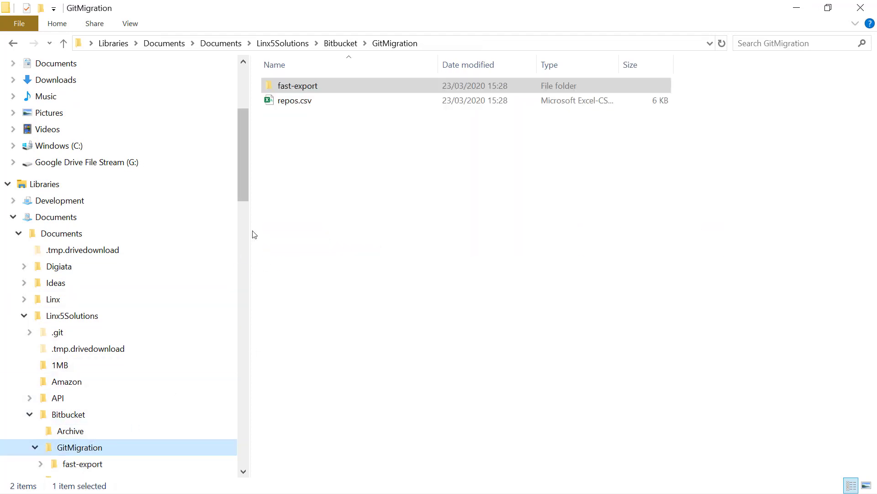
click(293, 101)
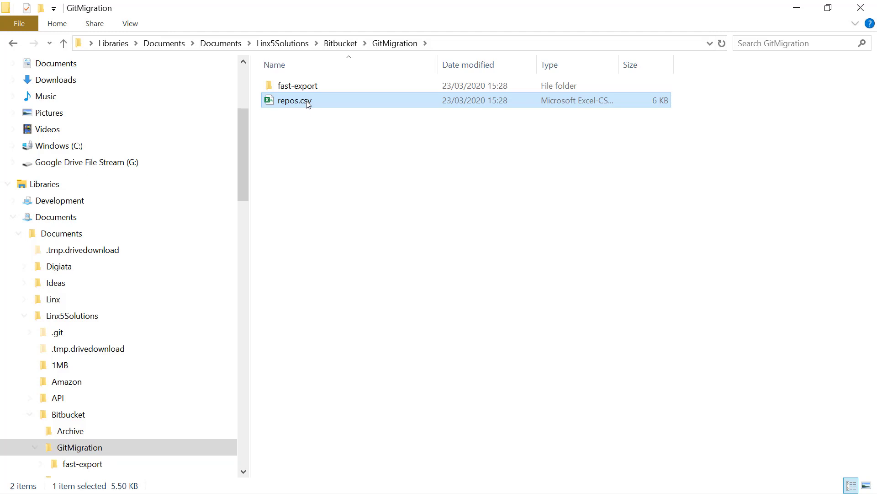
double_click(293, 101)
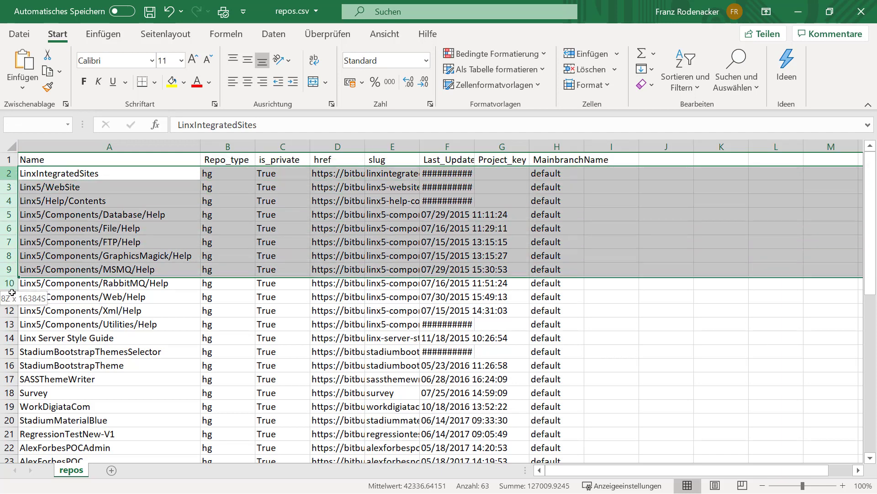
- Delete every repository row except MarketingEmails and save the trimmed repos.csv
scroll(down, 3)
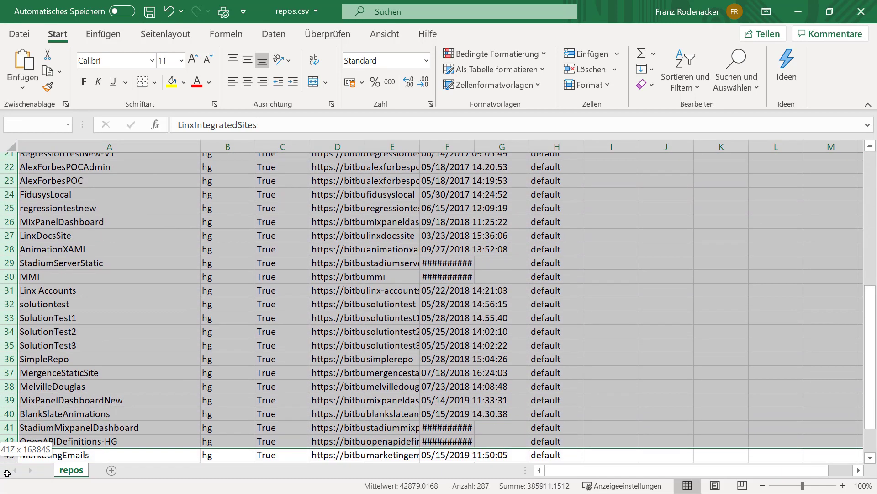
scroll(down, 3)
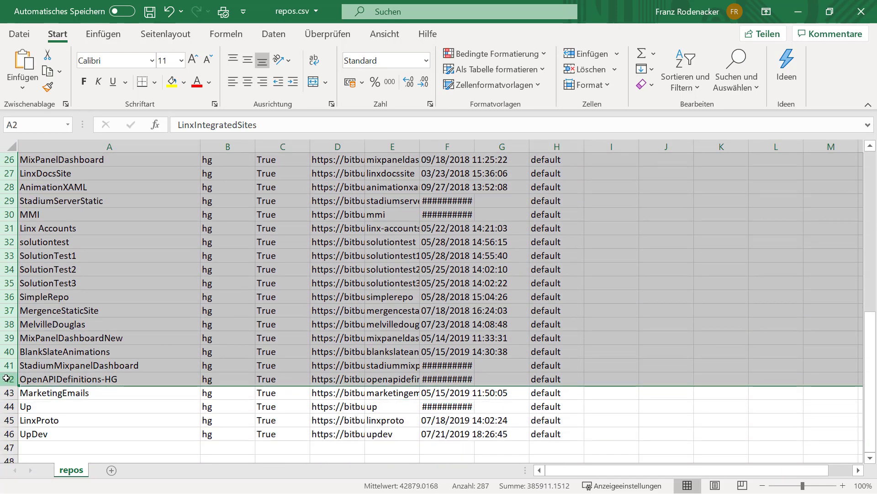
right_click(8, 378)
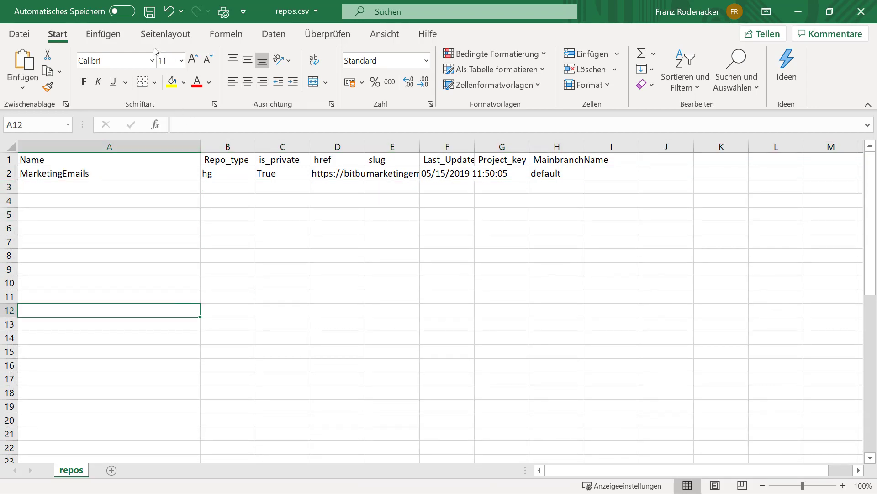
click(149, 11)
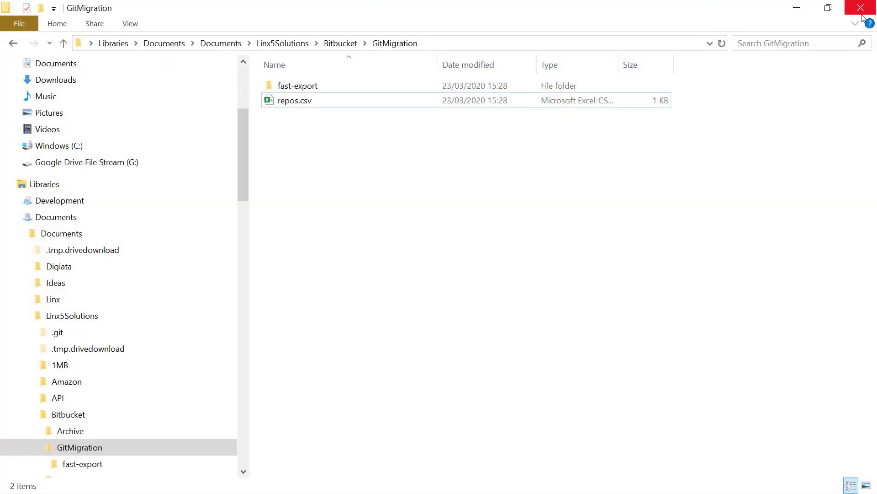
mouse_move(860, 8)
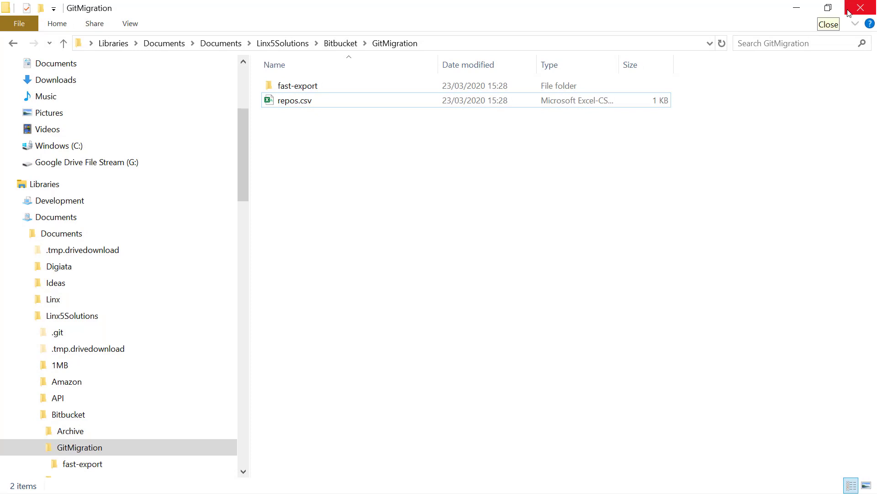
mouse_move(799, 8)
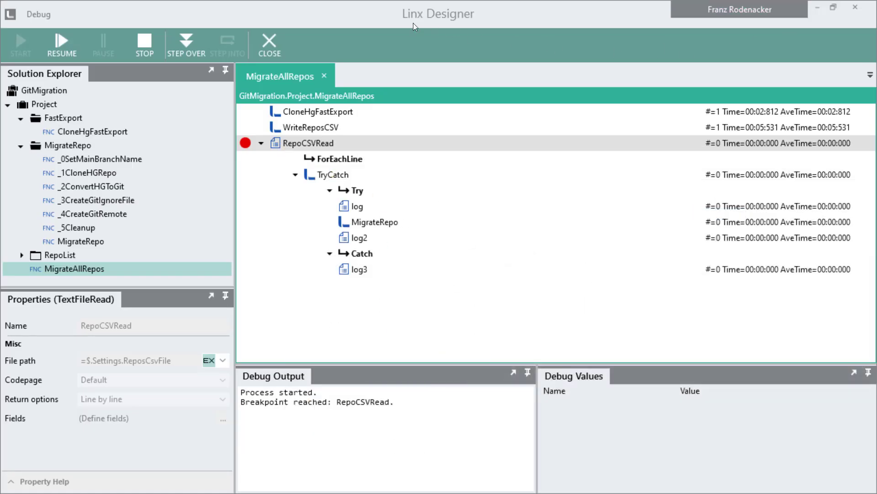
- Step past RepoCSVRead into MigrateRepo, running SetMainBranchName and CloneHGRepo
click(186, 45)
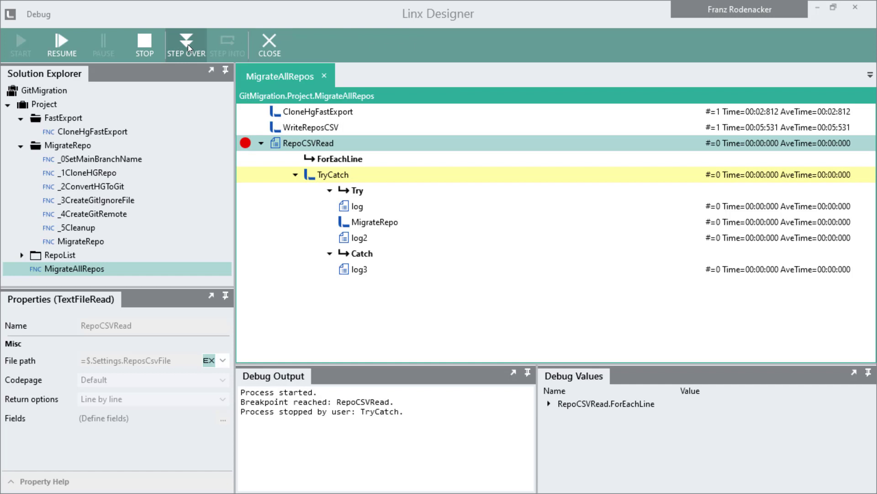
click(186, 44)
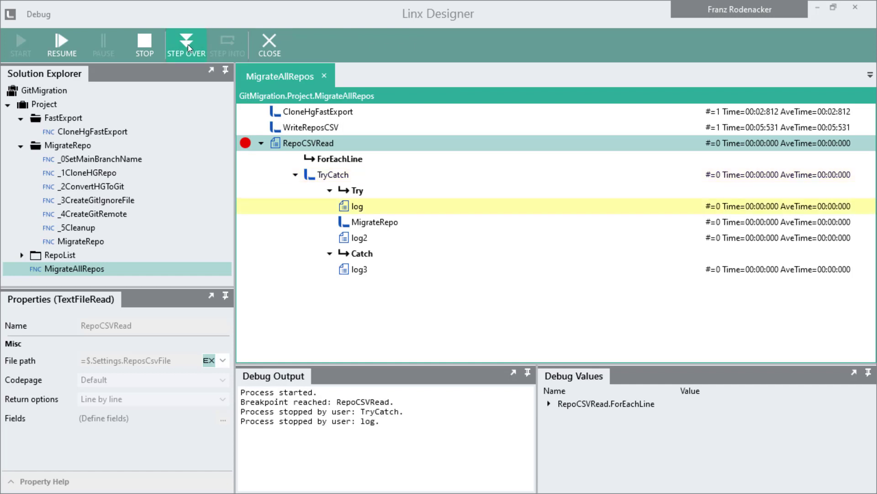
click(227, 44)
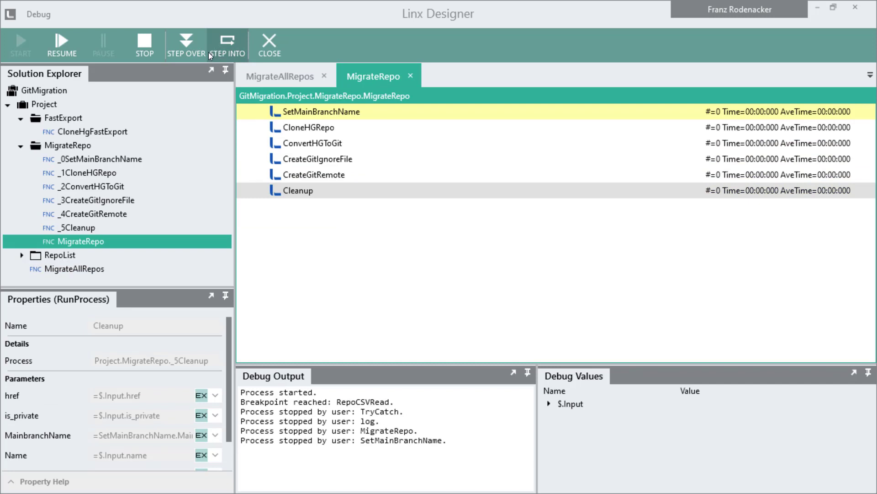
click(186, 45)
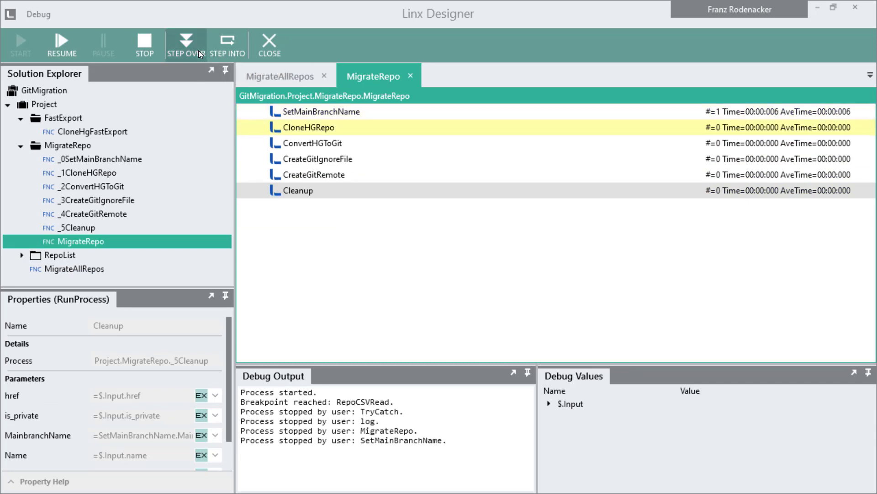
click(185, 44)
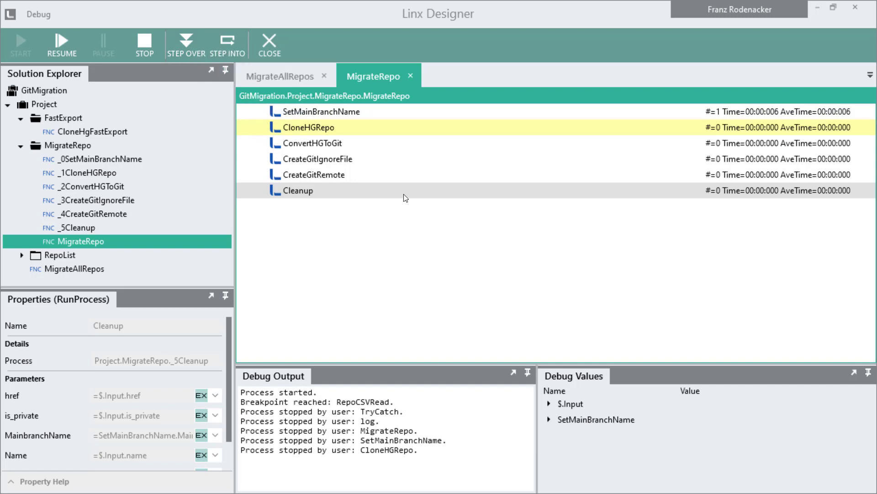
mouse_move(276, 133)
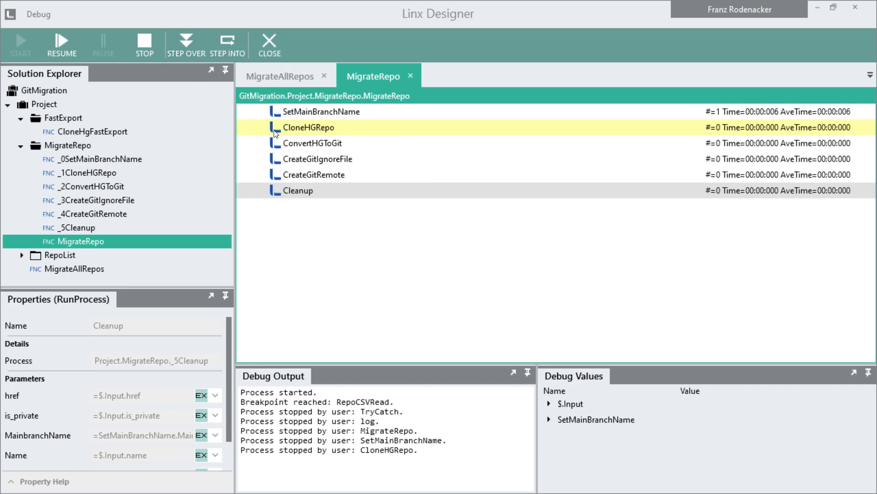
mouse_move(187, 45)
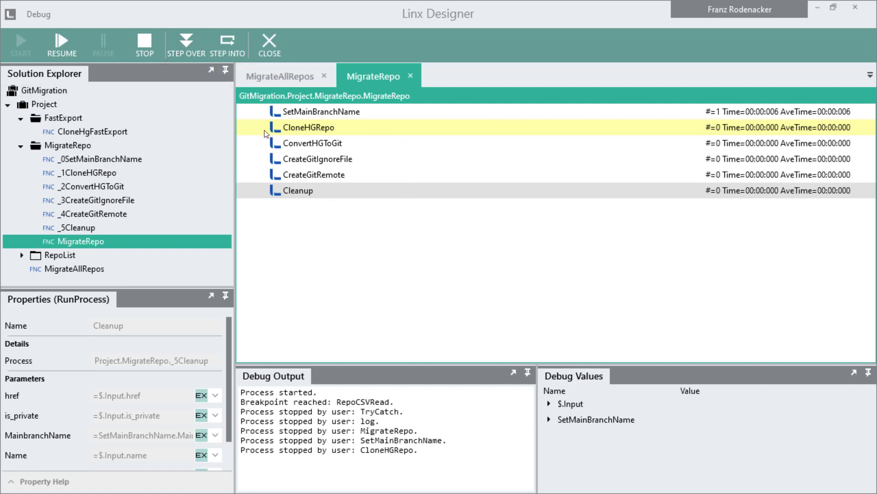
- Breakpoint the Cleanup step and resume the run until it pauses there
right_click(293, 190)
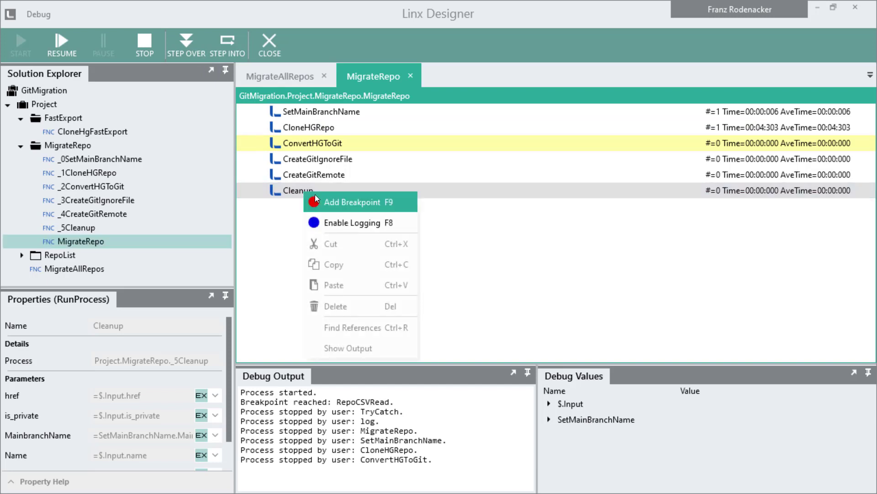
click(351, 202)
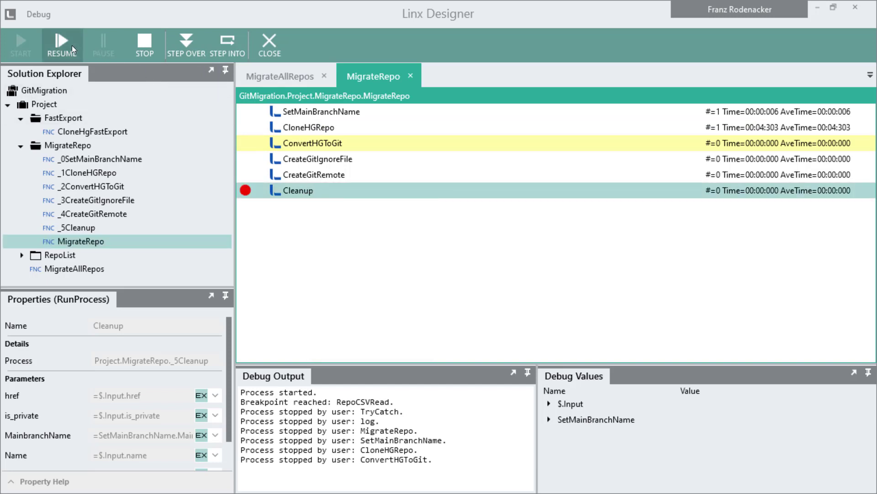
click(62, 45)
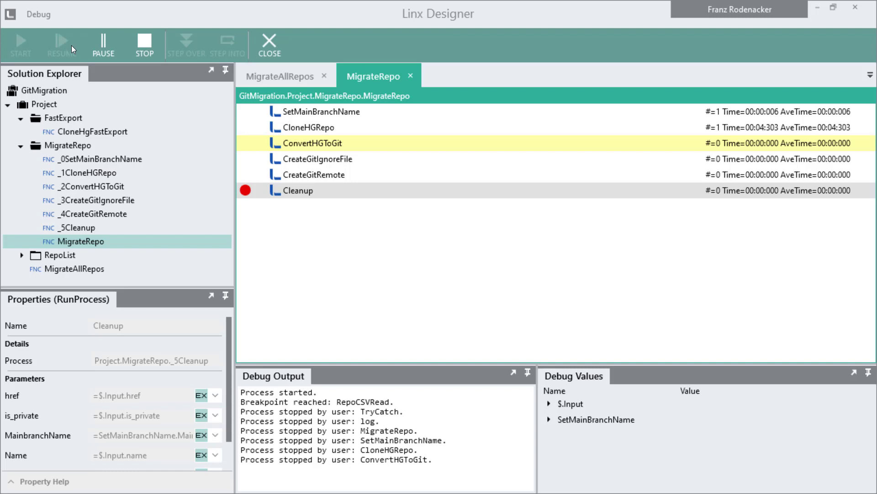
click(187, 45)
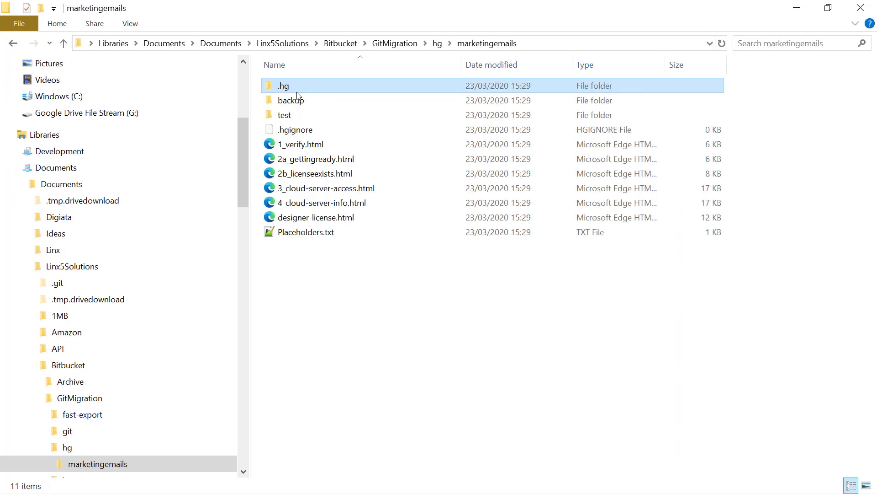
- View the converted marketingemails folder under GitMigration\git with its .git folder and .gitignore
click(67, 430)
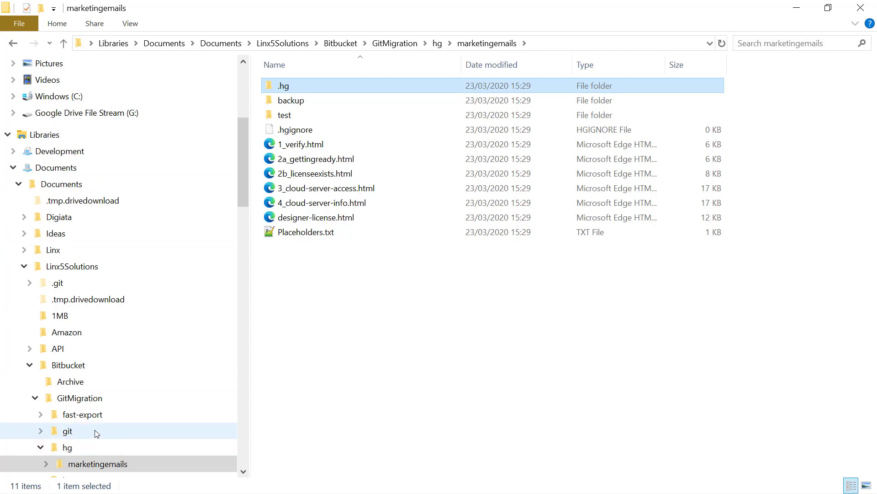
mouse_move(253, 299)
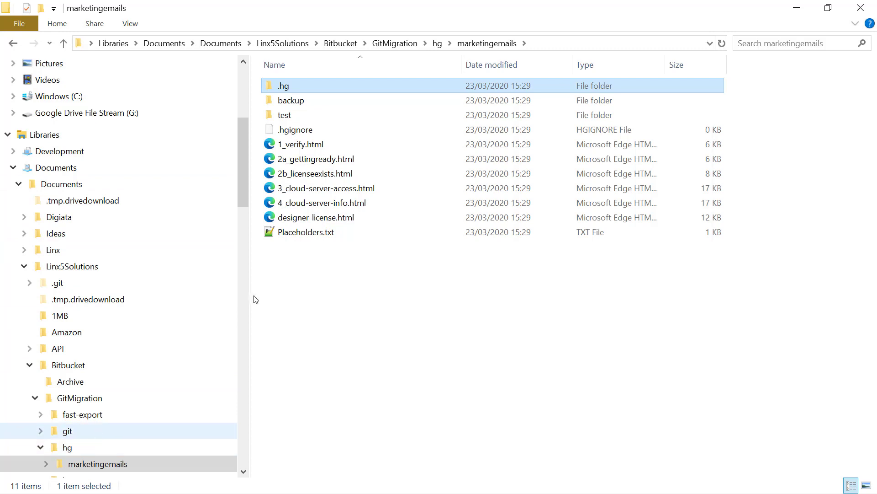
mouse_move(335, 153)
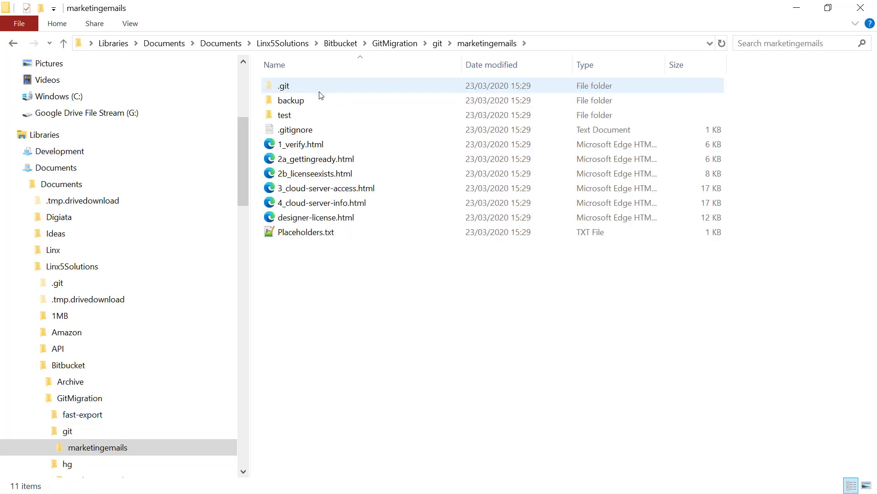
scroll(down, 3)
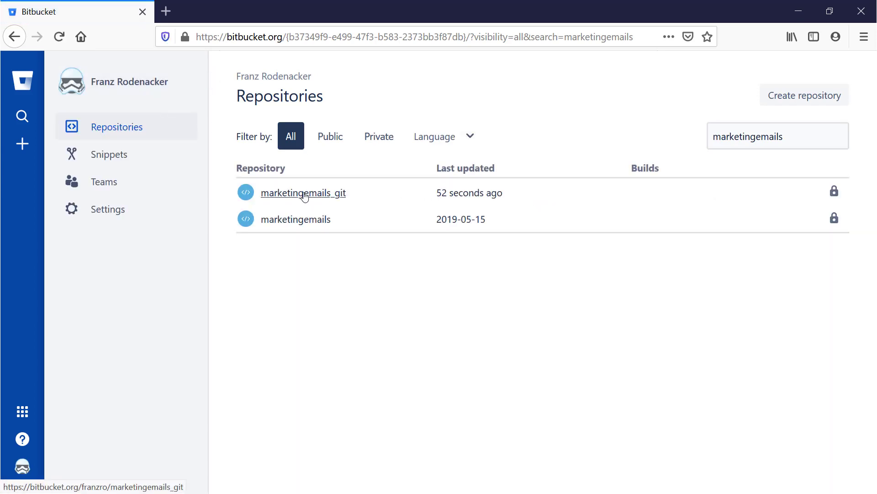
- View the marketingemails_git commit history topped by the 'Update .hgignore to git' commit
click(302, 193)
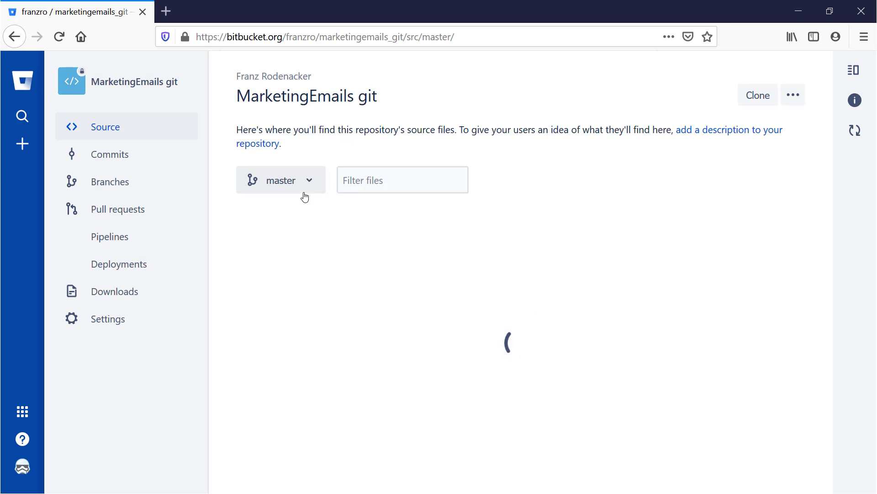
click(110, 154)
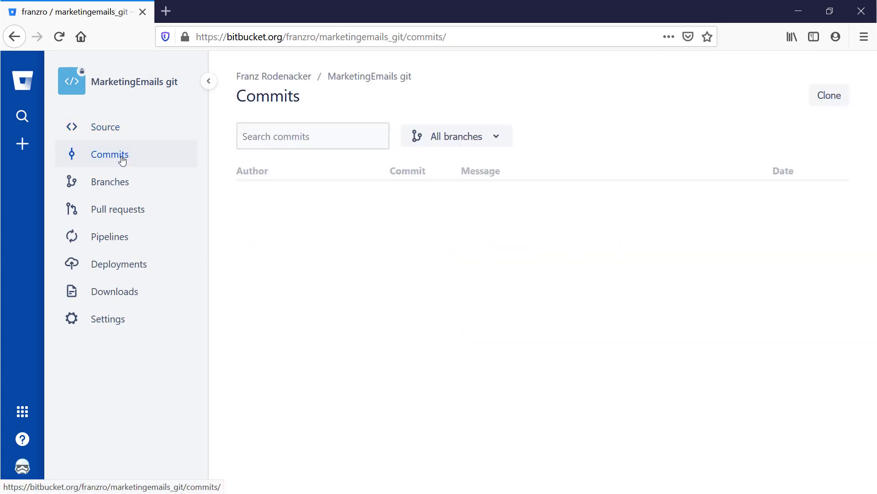
click(109, 154)
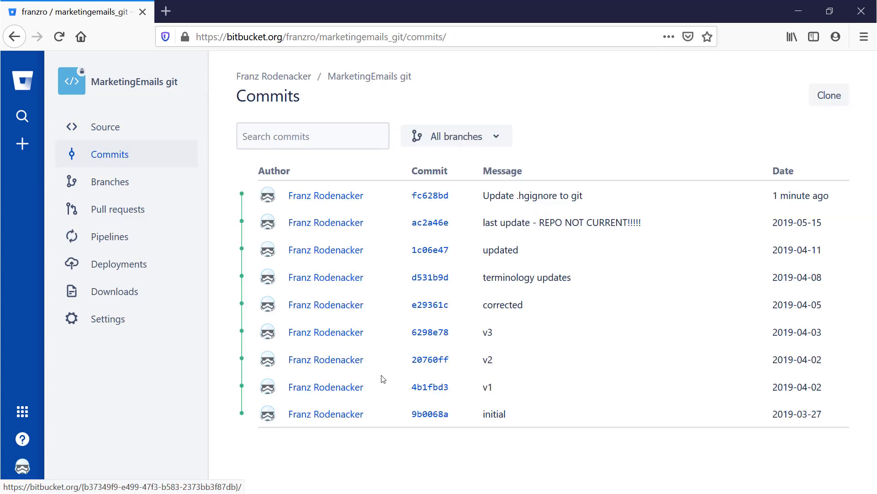
mouse_move(783, 267)
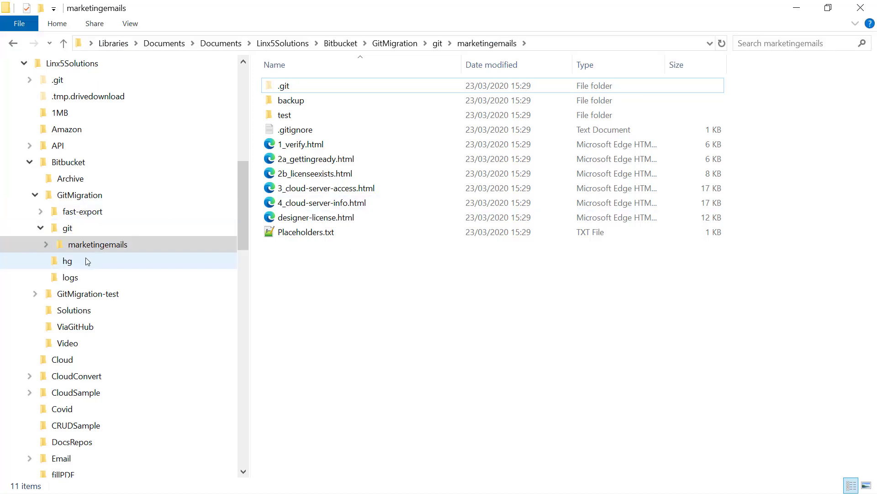
- Confirm the hg folder is emptied and locate ConvertedRepos.csv in GitMigration
click(67, 260)
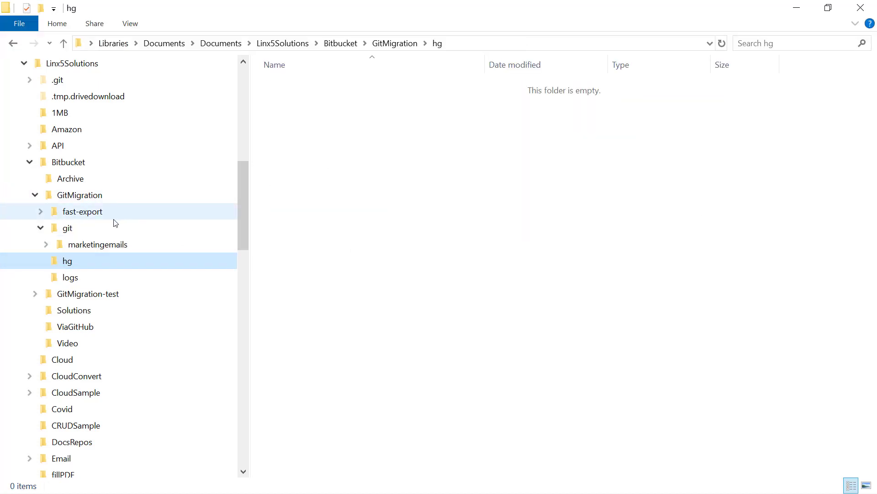
click(66, 228)
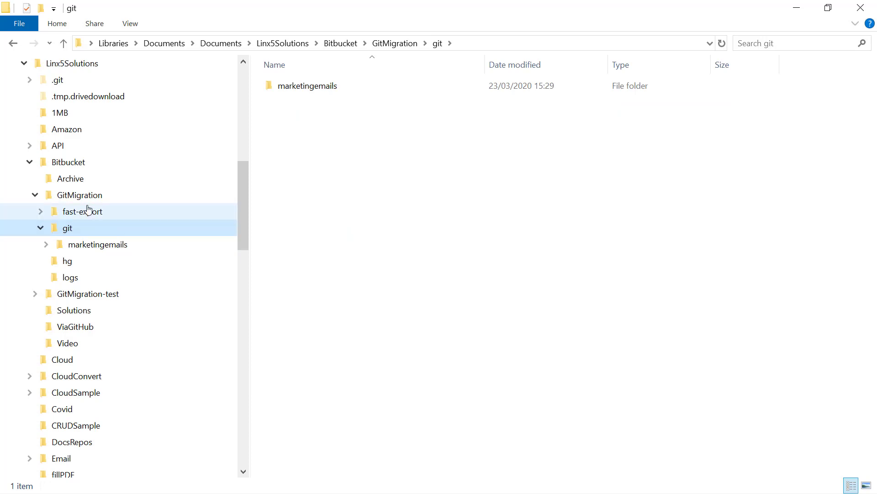
click(79, 195)
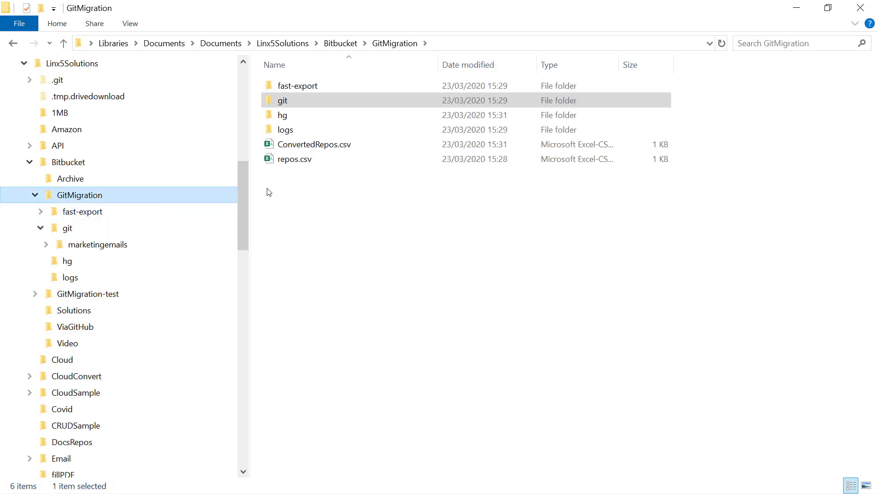
click(314, 143)
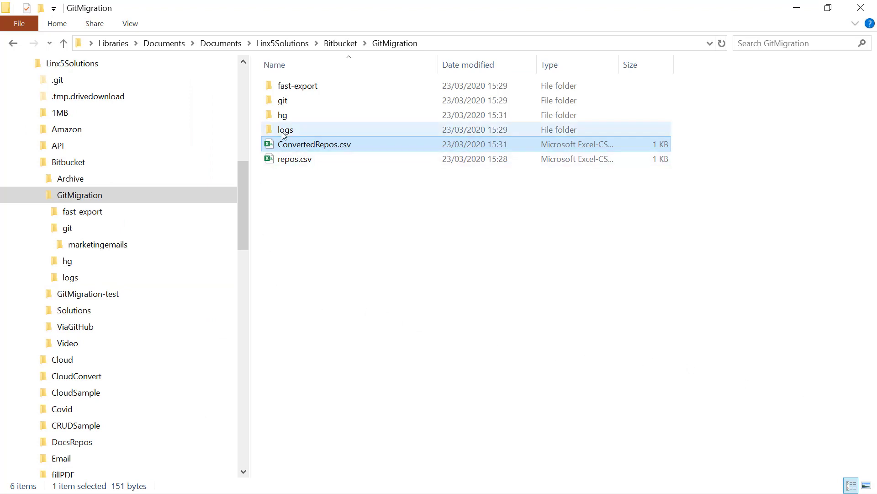
- Open log.txt from the logs folder alongside logmarketingemails.txt
double_click(285, 129)
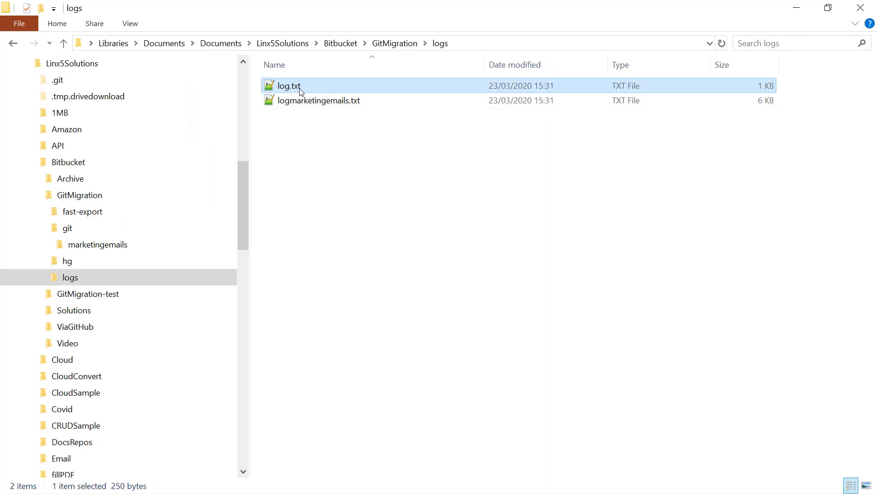
double_click(288, 86)
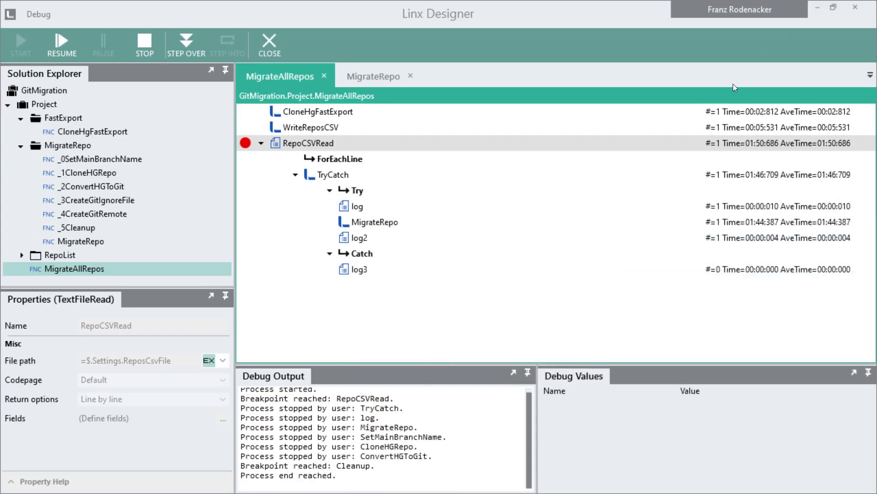
mouse_move(630, 201)
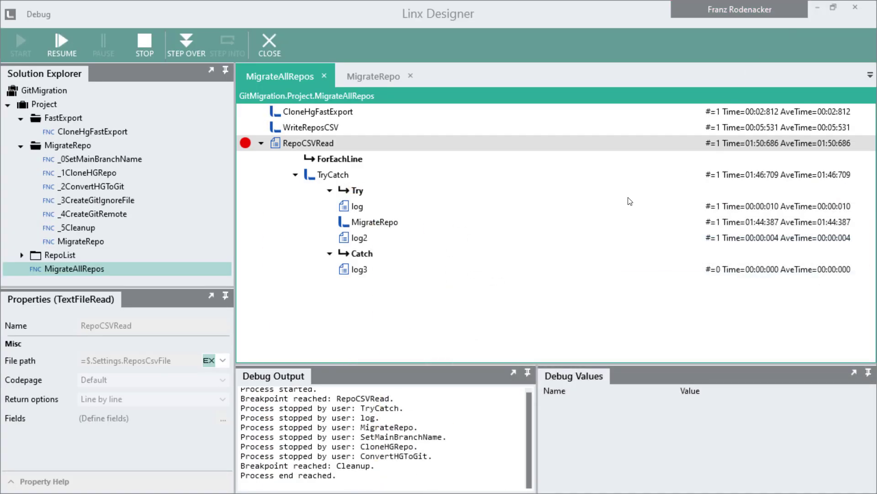